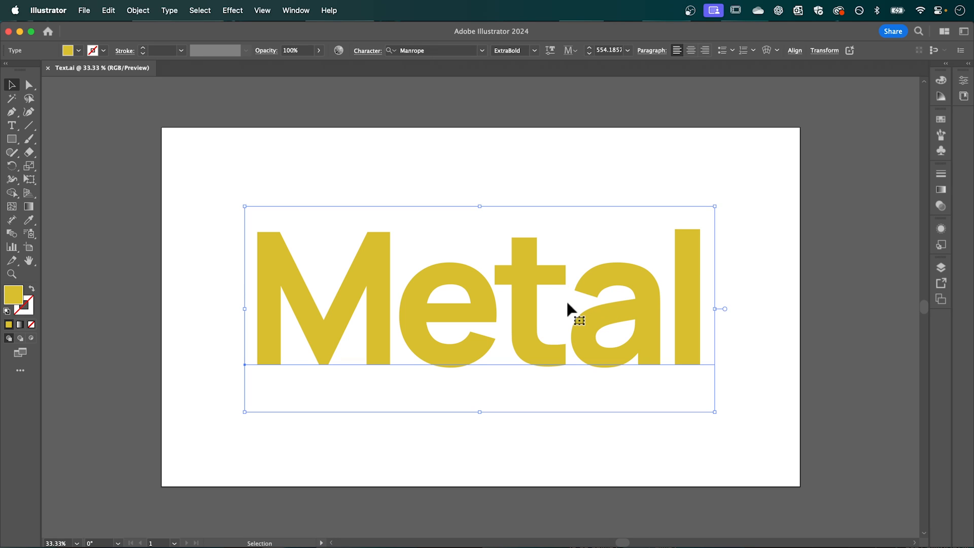
{"action": "mouse_move", "coordinate": [566, 314]}
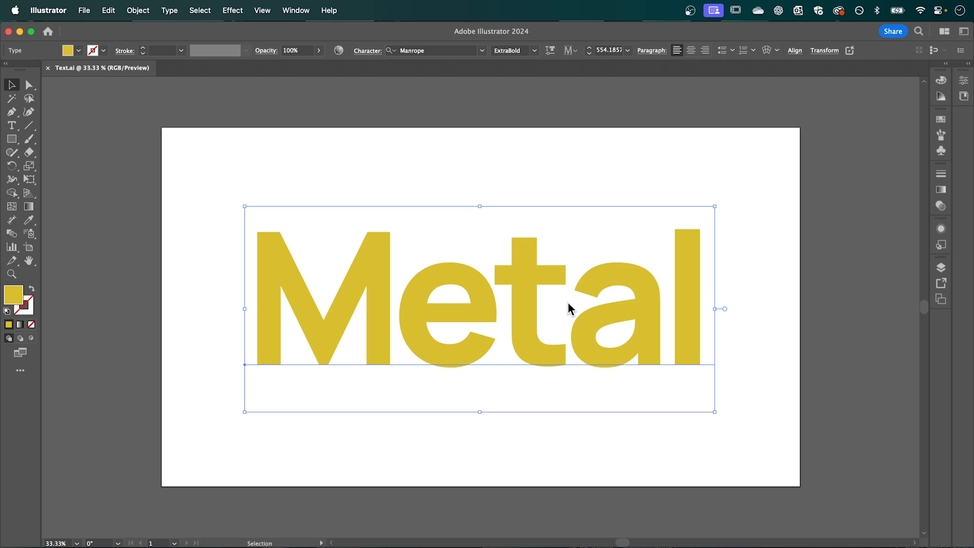
{"action": "mouse_move", "coordinate": [563, 311]}
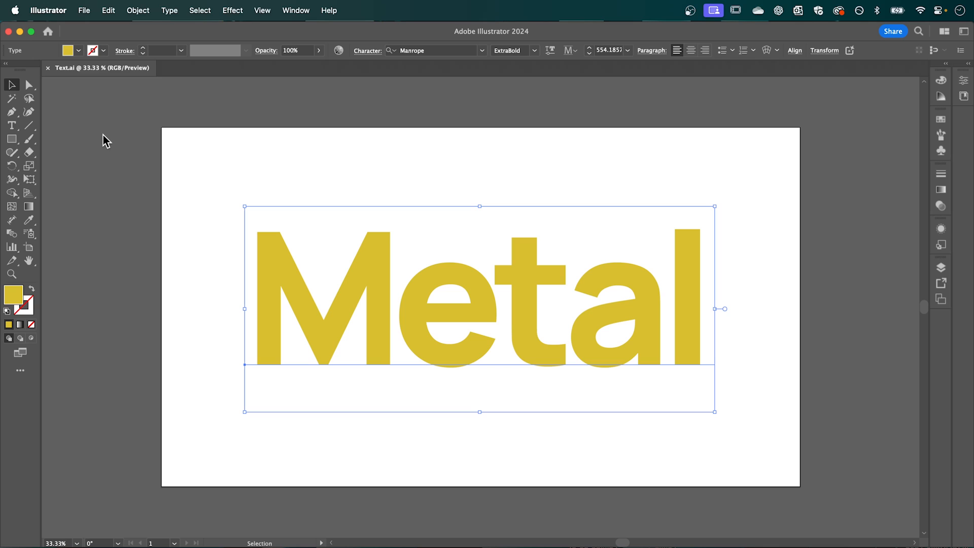
{"action": "mouse_move", "coordinate": [92, 19]}
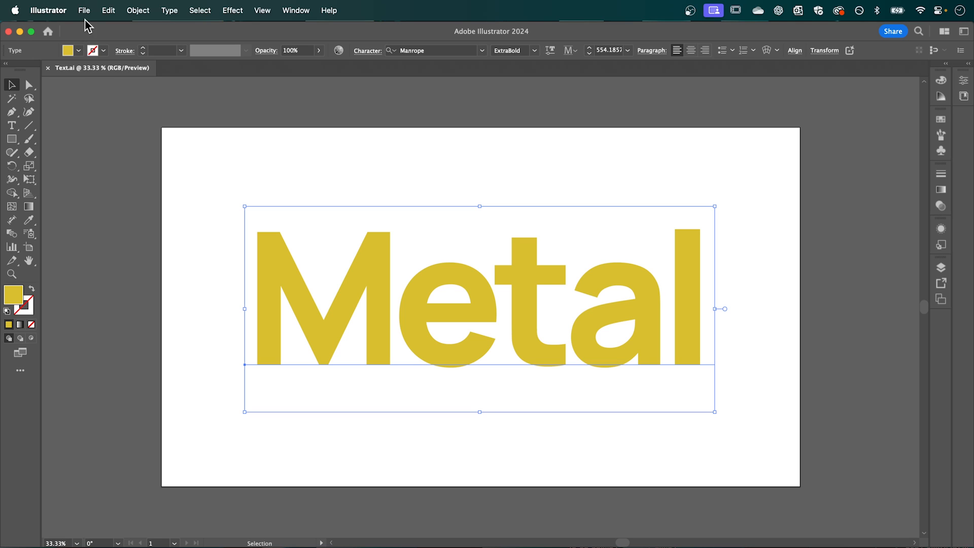
Export the yellow Metal artboard as a JPEG into the Text Graphics folder using Use Artboards.
{"action": "left_click", "coordinate": [86, 10]}
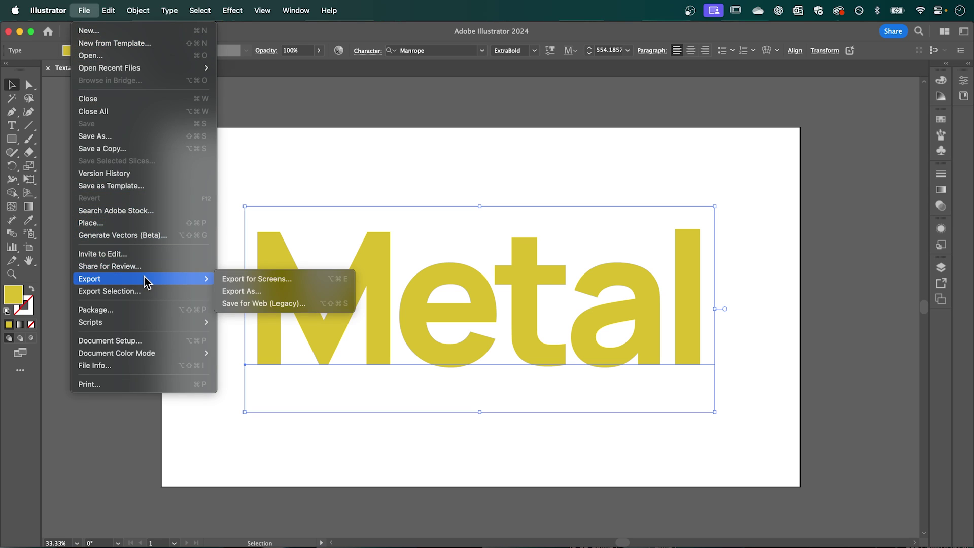
{"action": "left_click", "coordinate": [242, 291]}
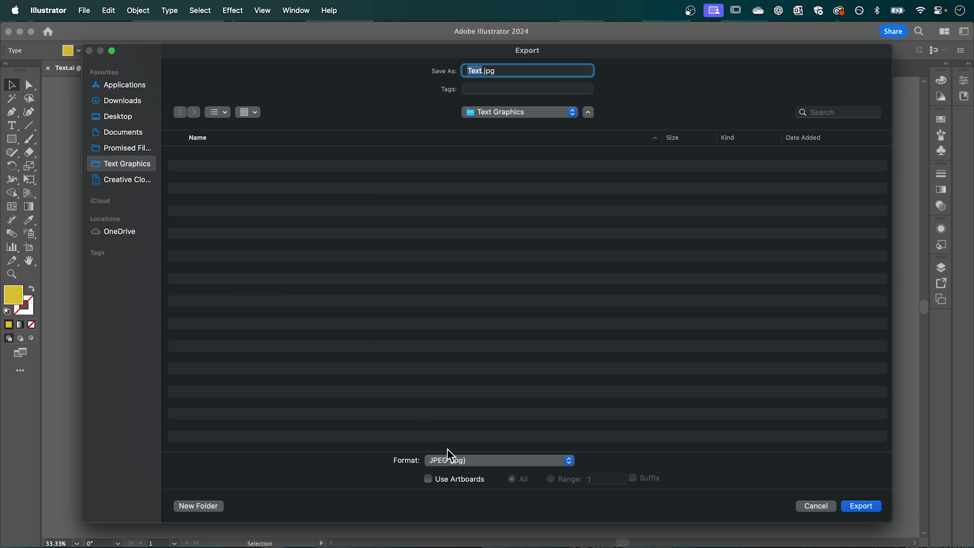
{"action": "mouse_move", "coordinate": [433, 498]}
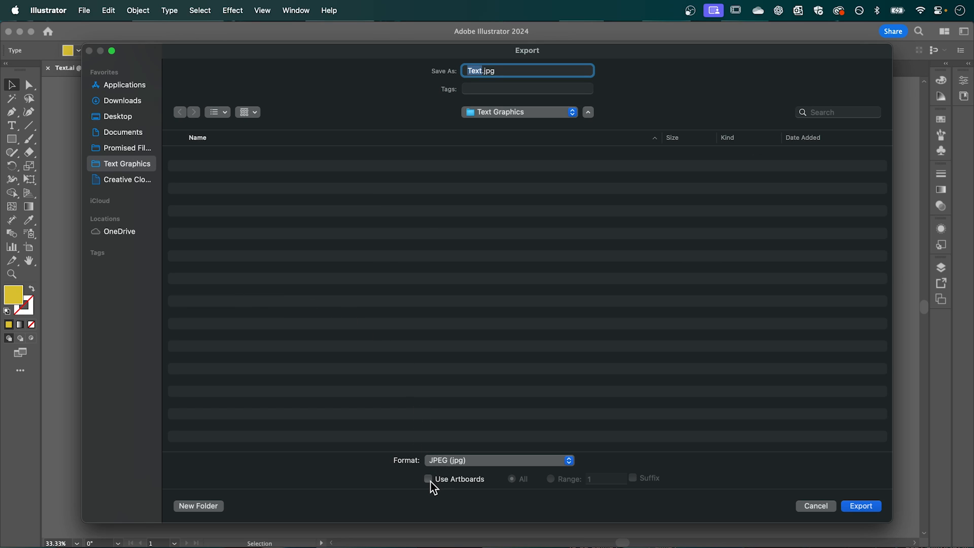
{"action": "left_click", "coordinate": [427, 479]}
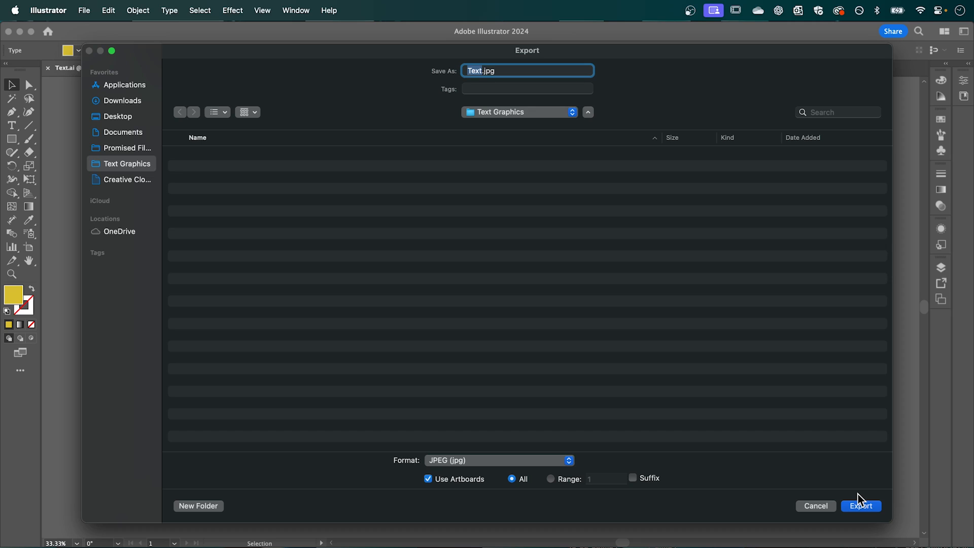
{"action": "left_click", "coordinate": [861, 505]}
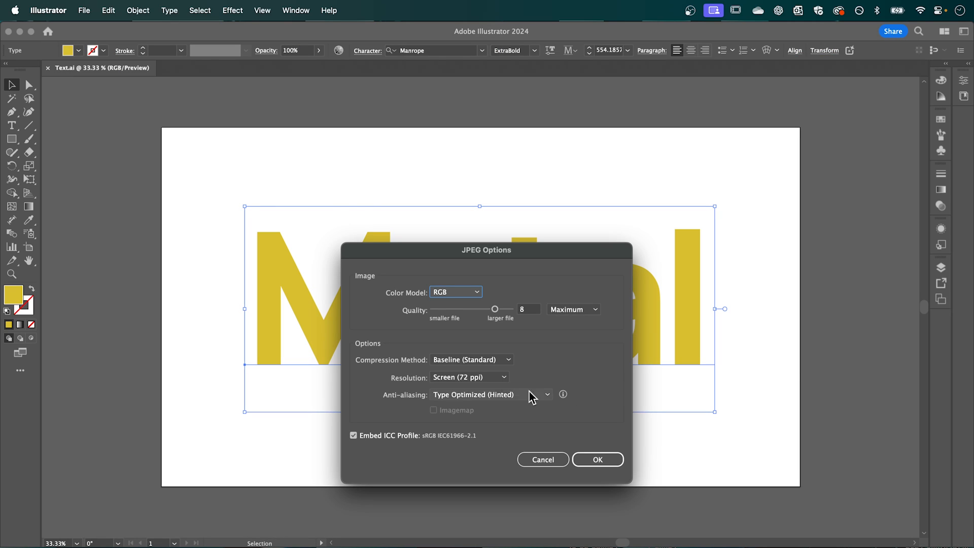
{"action": "mouse_move", "coordinate": [538, 402]}
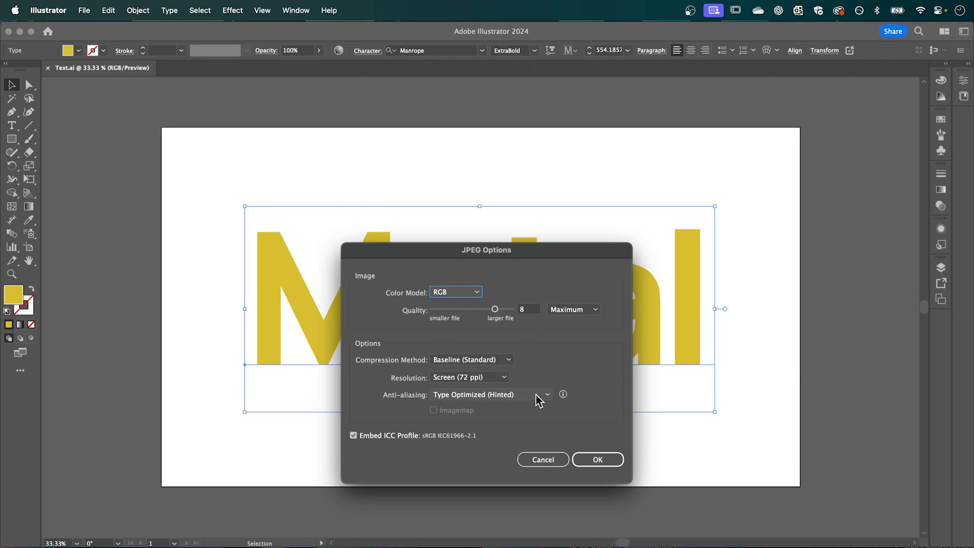
{"action": "left_click", "coordinate": [598, 460]}
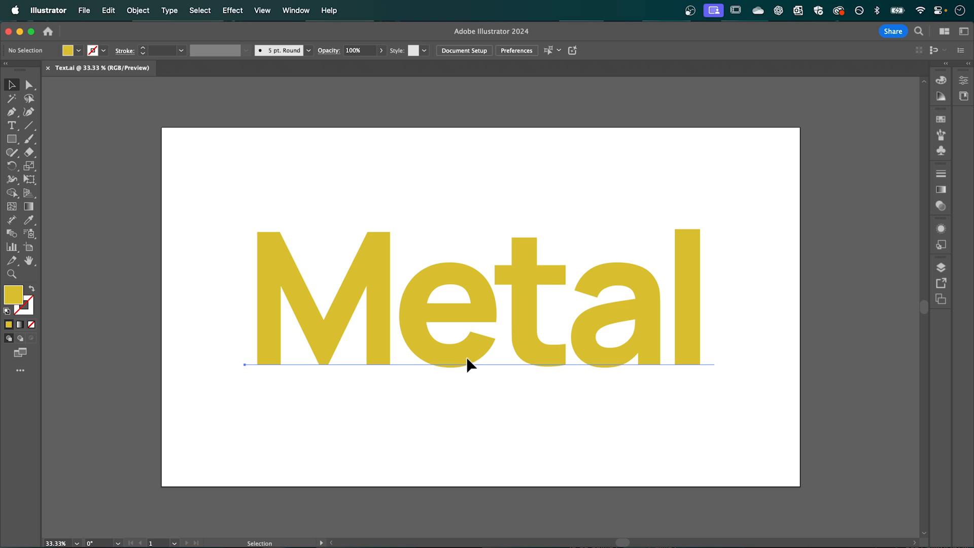
Extrude the Metal text in 3D facing Front and enable beveled edges.
{"action": "left_click", "coordinate": [231, 11]}
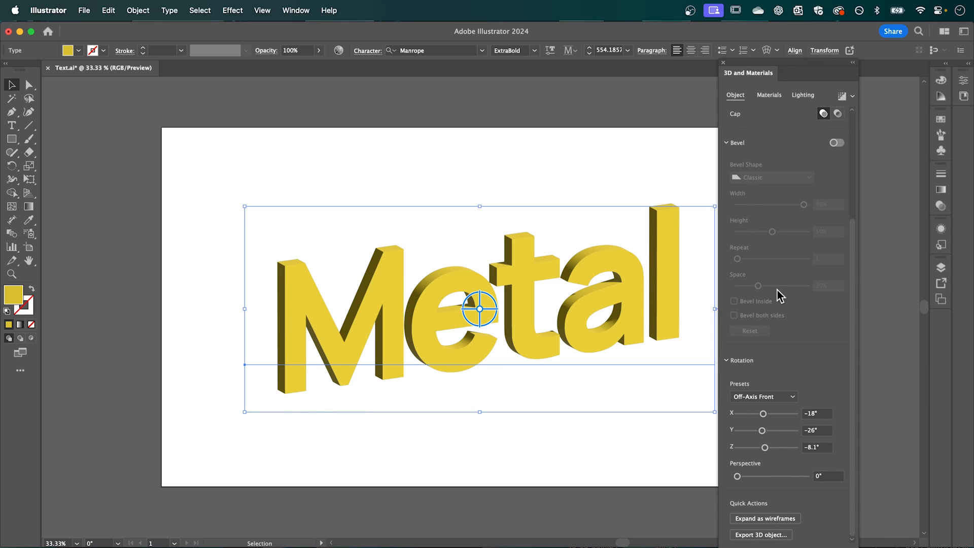
{"action": "mouse_move", "coordinate": [753, 372]}
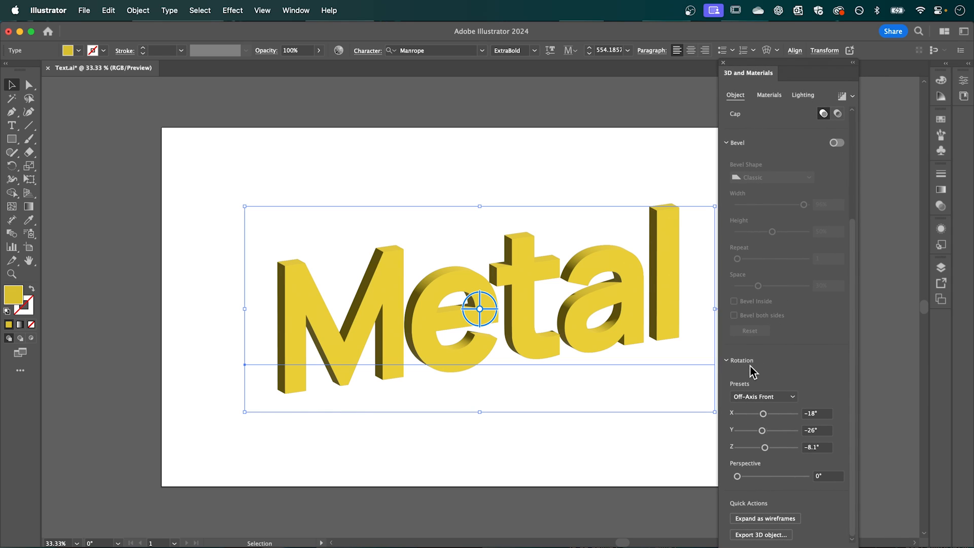
{"action": "left_click", "coordinate": [763, 396]}
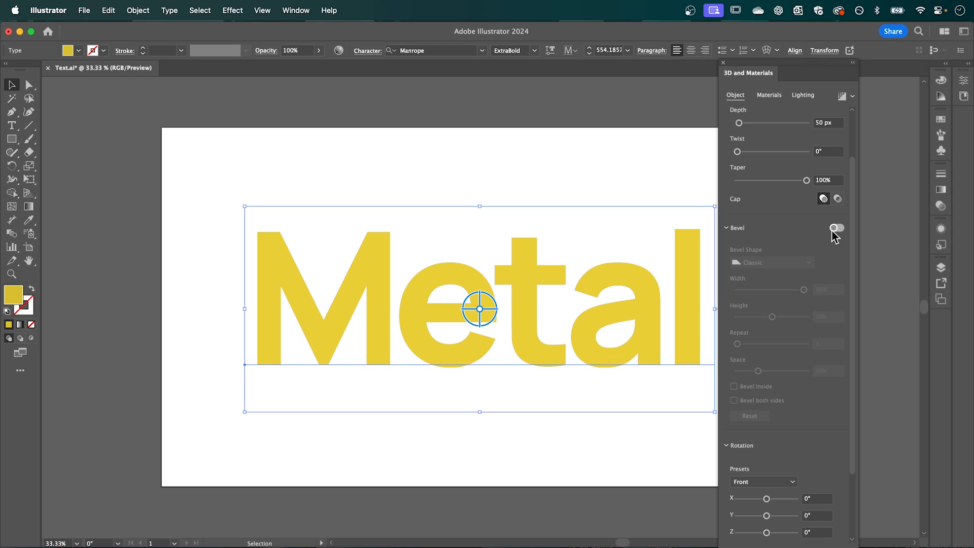
{"action": "left_click", "coordinate": [836, 228]}
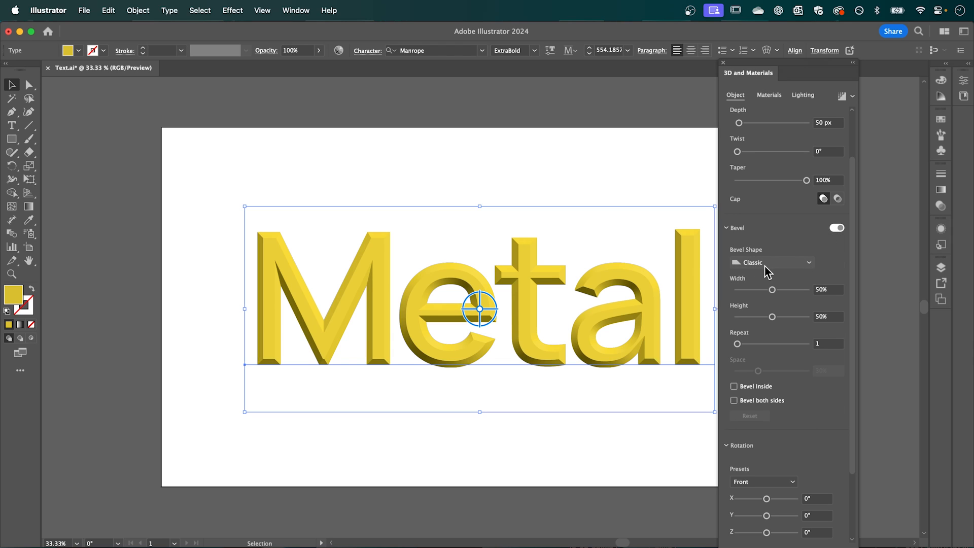
{"action": "mouse_move", "coordinate": [751, 273]}
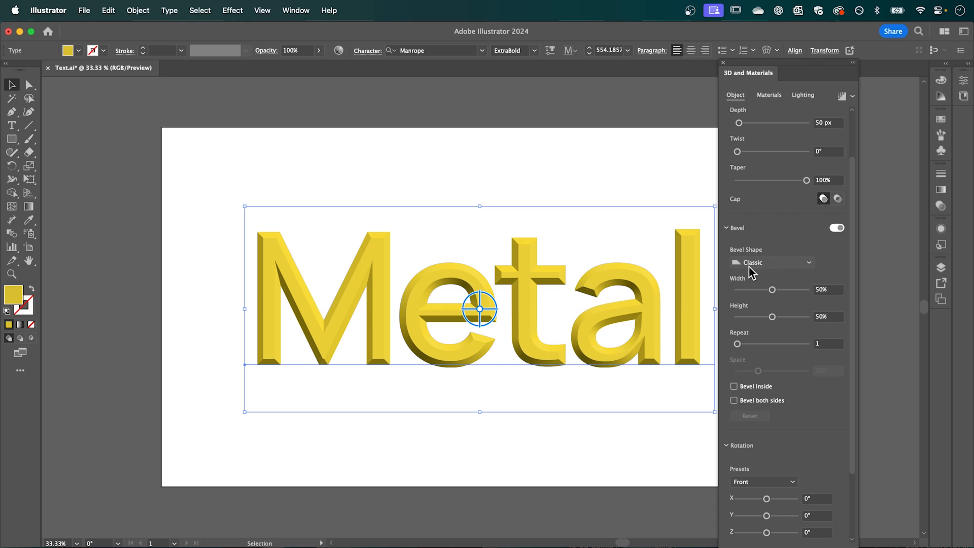
Set the bevel Width to 100% and Height to about 52%.
{"action": "left_click_drag", "start_coordinate": [773, 289], "coordinate": [804, 289]}
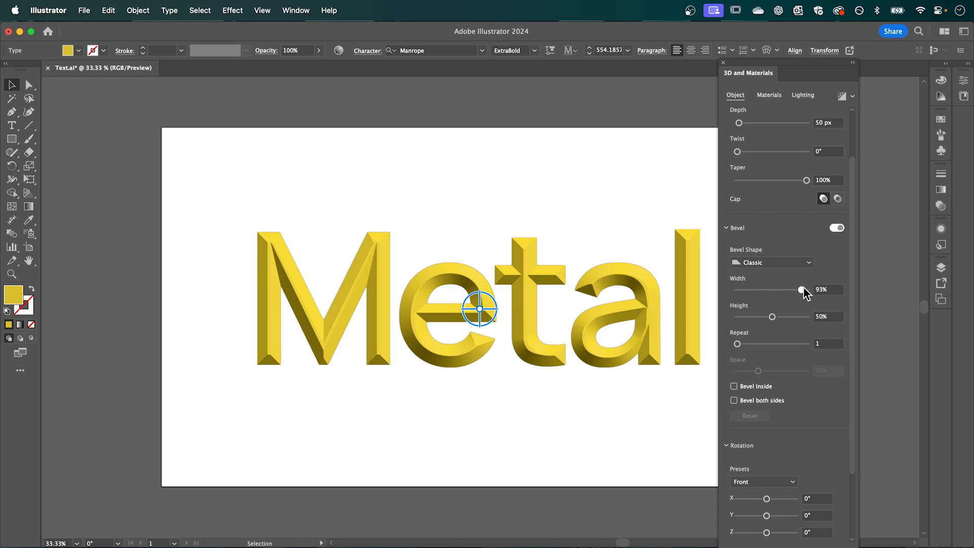
{"action": "left_click_drag", "start_coordinate": [803, 289], "coordinate": [808, 290]}
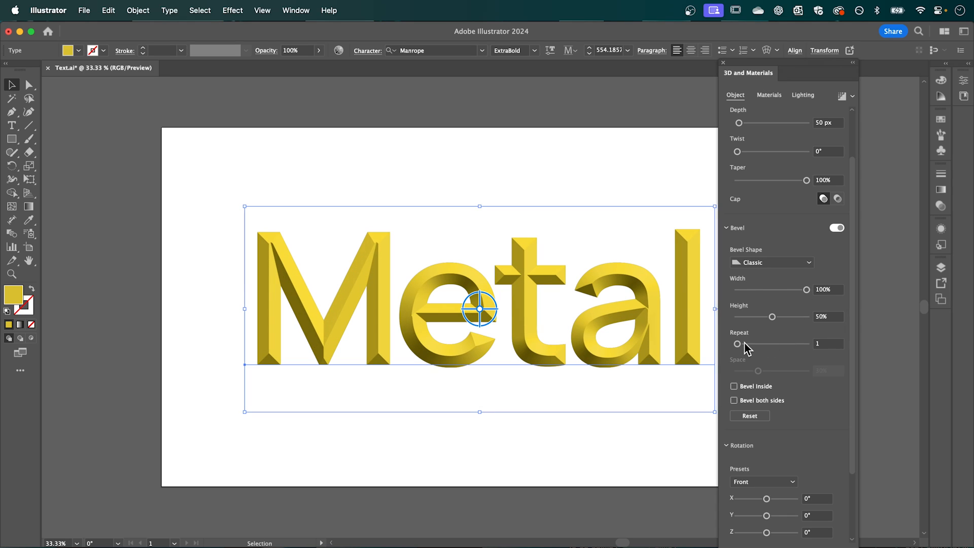
{"action": "left_click_drag", "start_coordinate": [773, 317], "coordinate": [776, 317]}
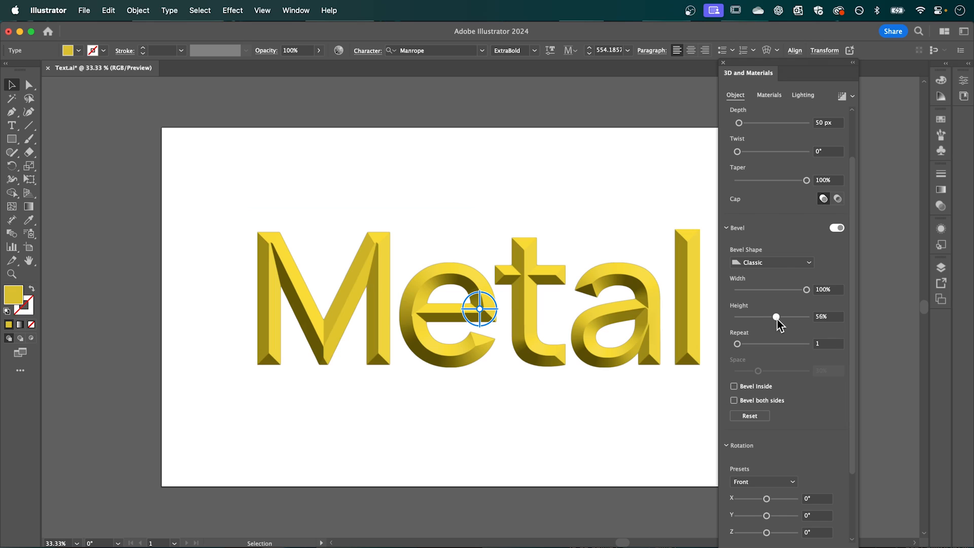
{"action": "left_click_drag", "start_coordinate": [775, 316], "coordinate": [774, 317]}
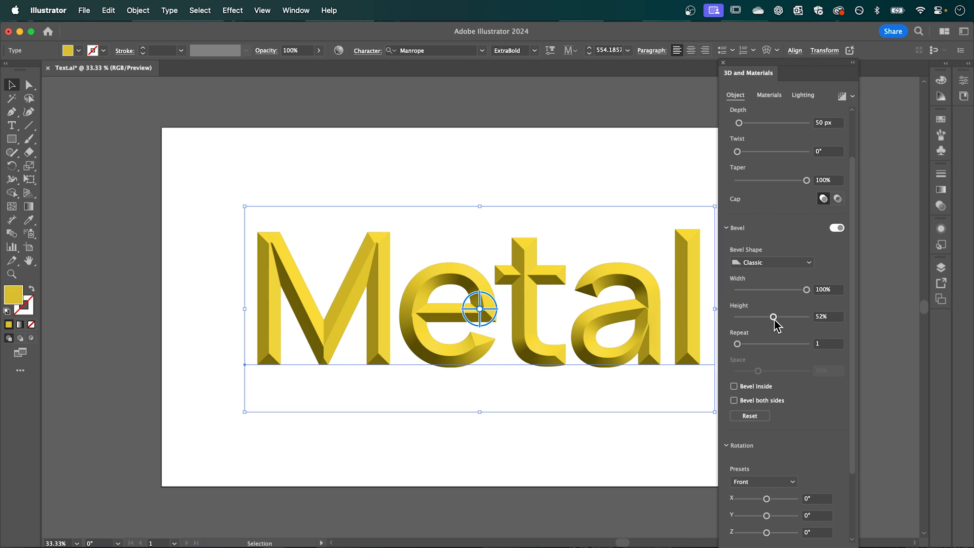
{"action": "mouse_move", "coordinate": [773, 241]}
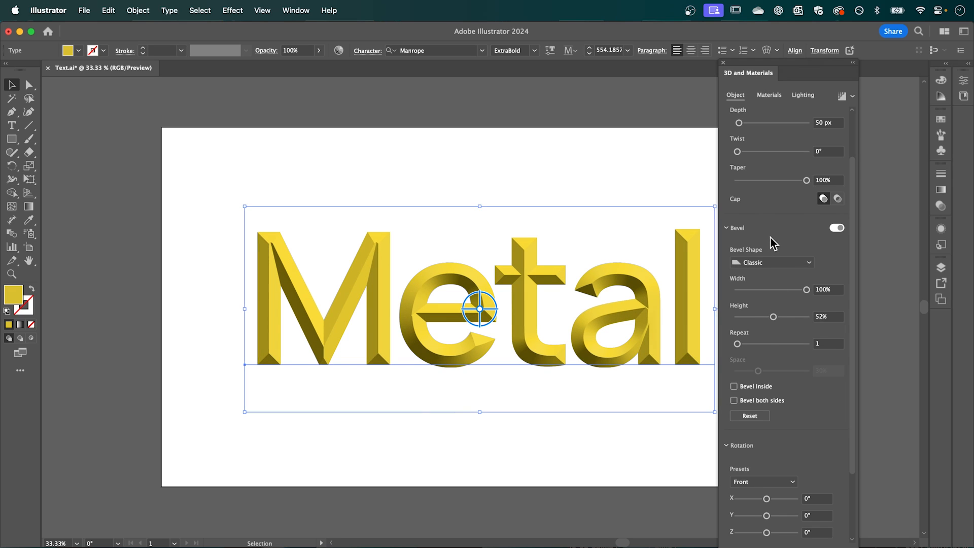
{"action": "mouse_move", "coordinate": [728, 77]}
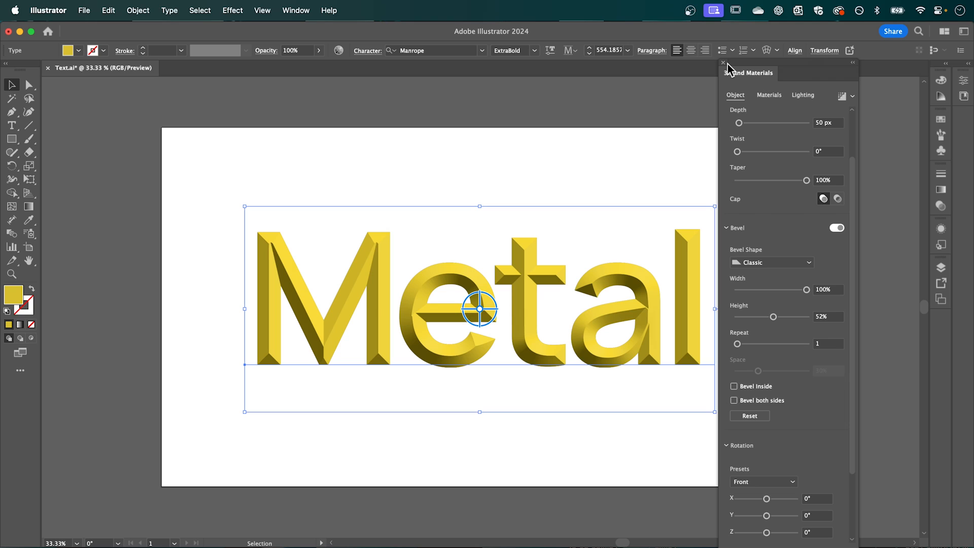
Leave the 3D and Materials panel and start a Firefly text-to-image generation for the forged iron ball.
{"action": "left_click", "coordinate": [723, 63]}
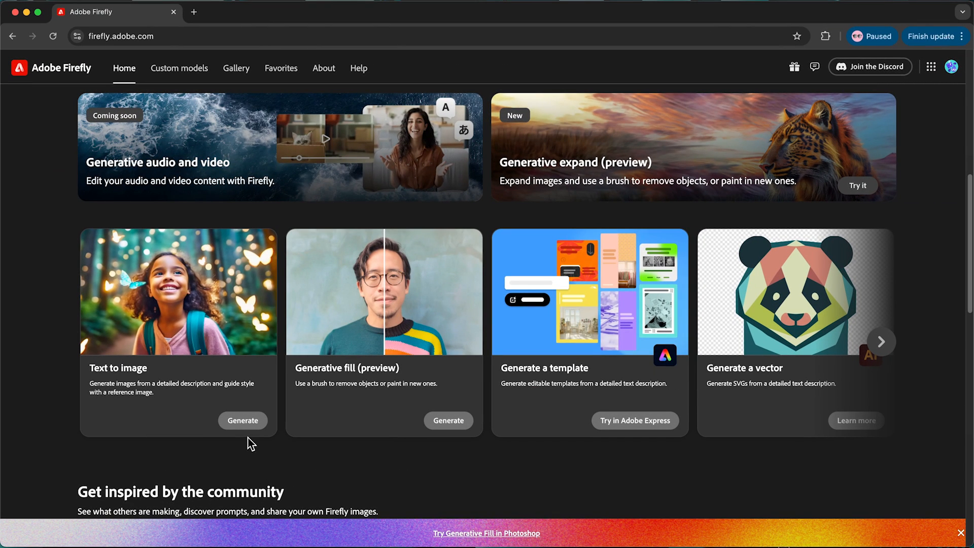
{"action": "left_click", "coordinate": [243, 420]}
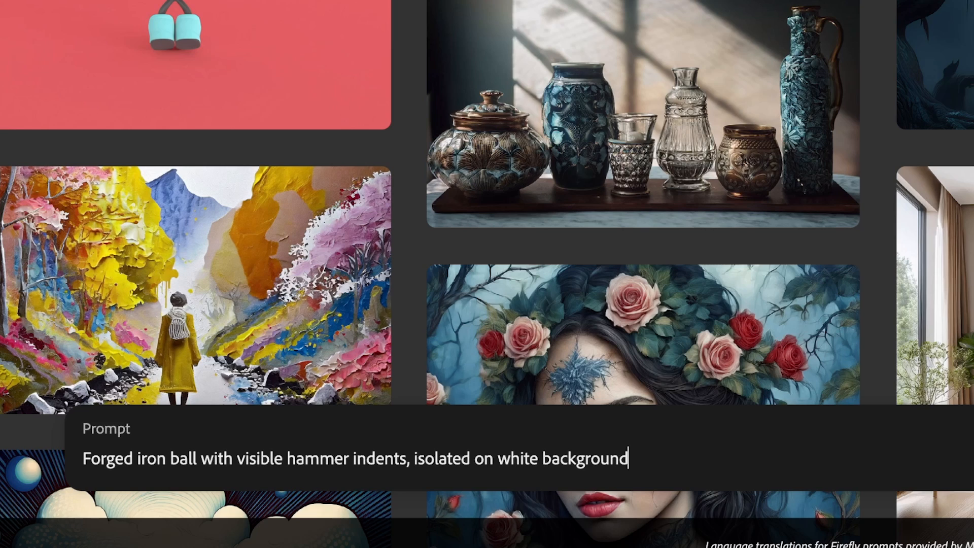
{"action": "mouse_move", "coordinate": [365, 484]}
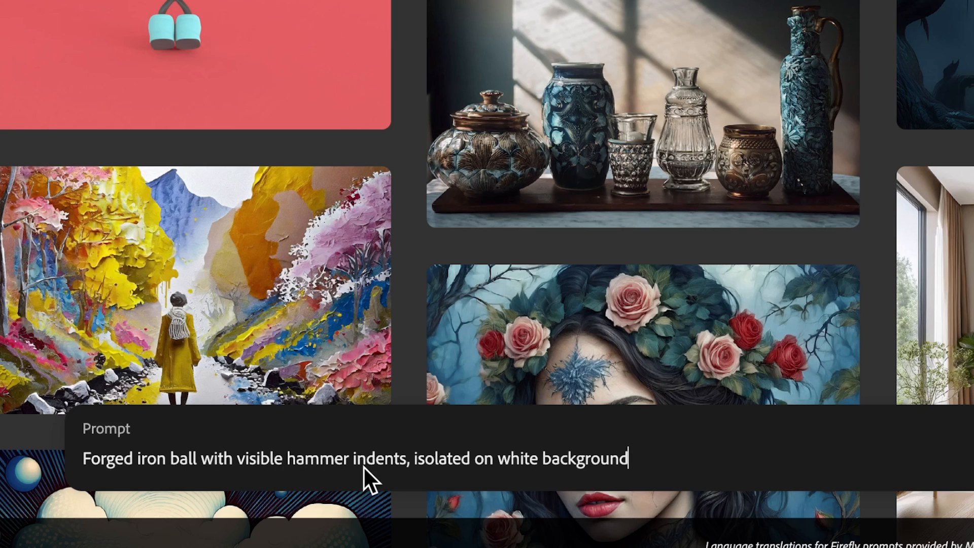
{"action": "mouse_move", "coordinate": [573, 488]}
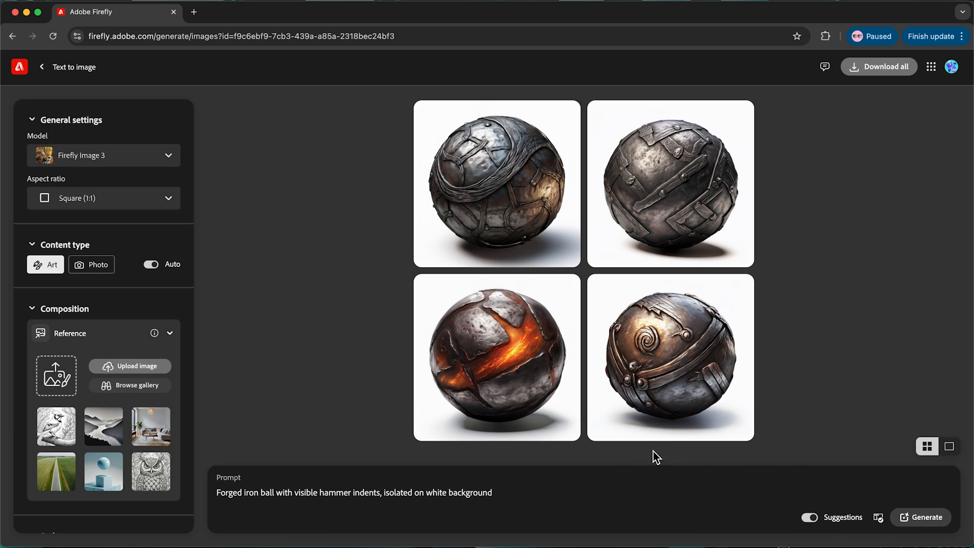
{"action": "mouse_move", "coordinate": [566, 382]}
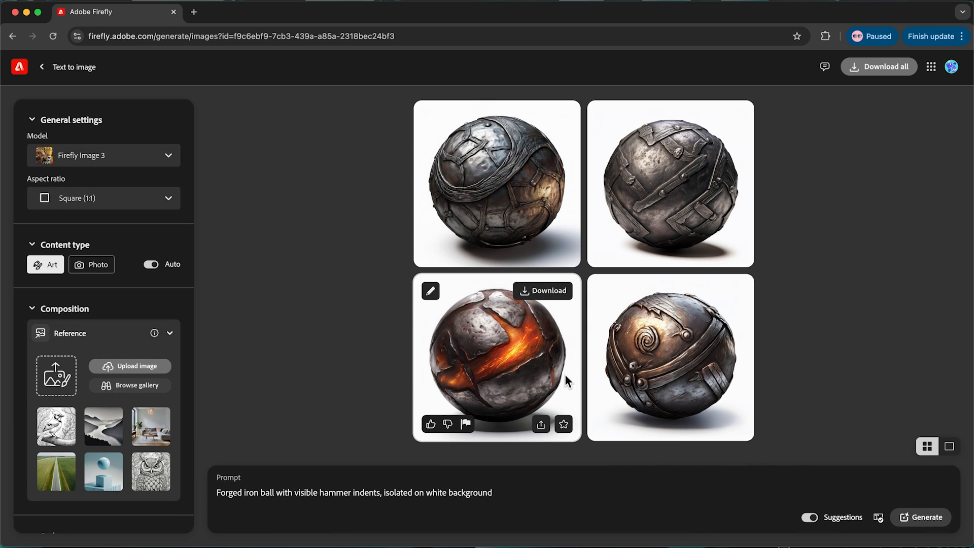
{"action": "mouse_move", "coordinate": [326, 308]}
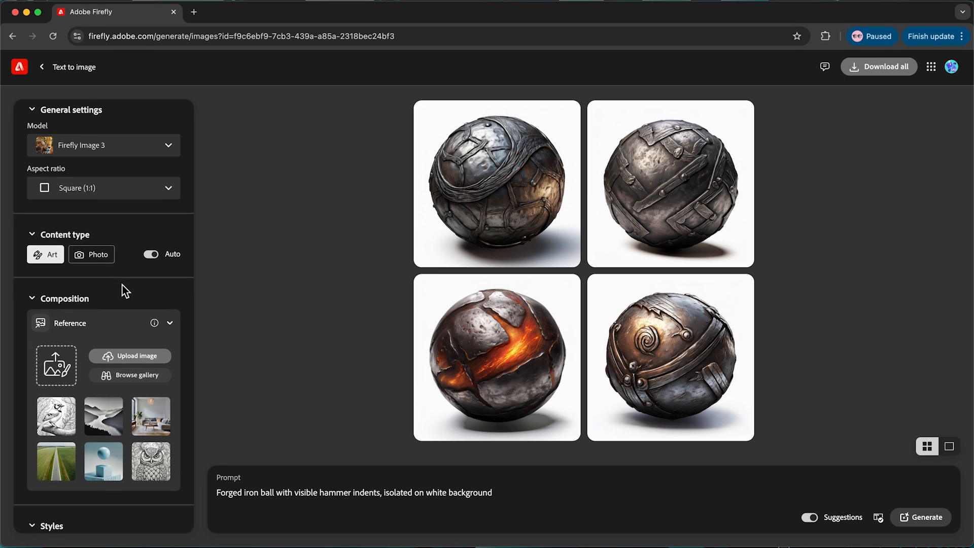
Regenerate the iron balls as Photo, Hyper realistic, Studio light, Shot from above.
{"action": "scroll", "scroll_direction": "down", "scroll_amount": 3}
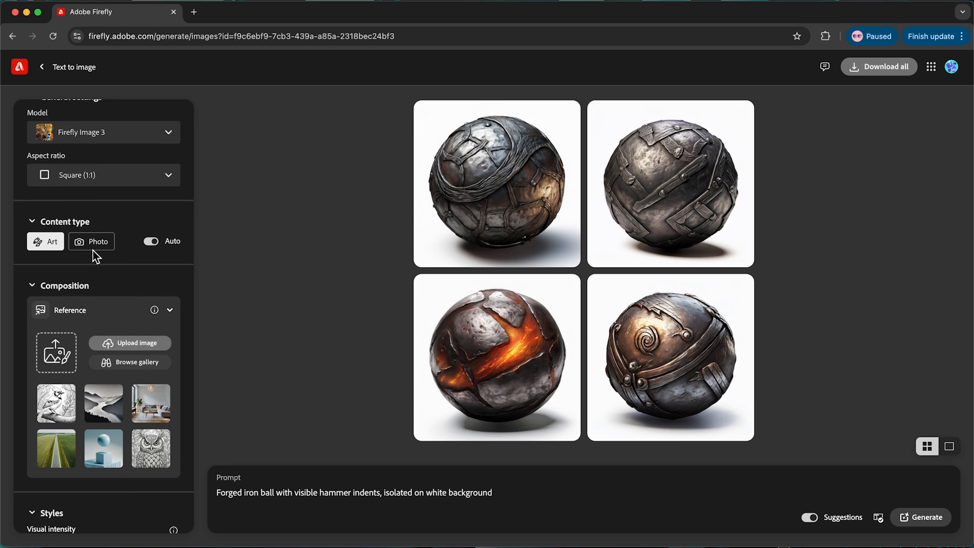
{"action": "left_click", "coordinate": [92, 242]}
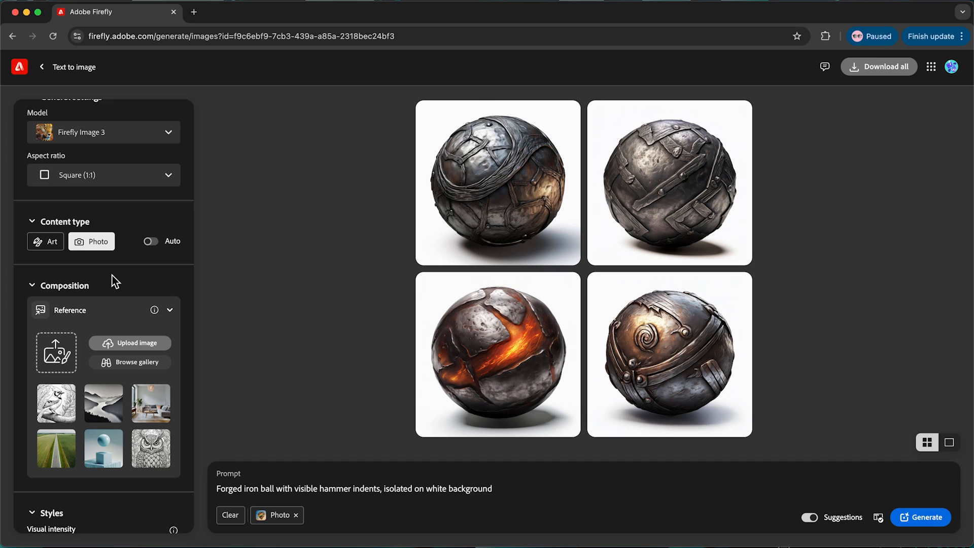
{"action": "scroll", "scroll_direction": "down", "scroll_amount": 3}
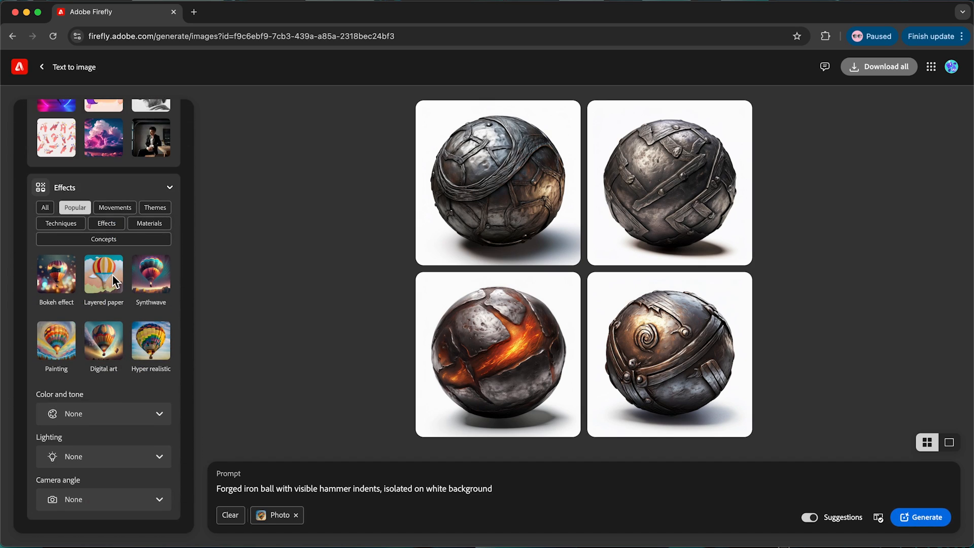
{"action": "mouse_move", "coordinate": [149, 345]}
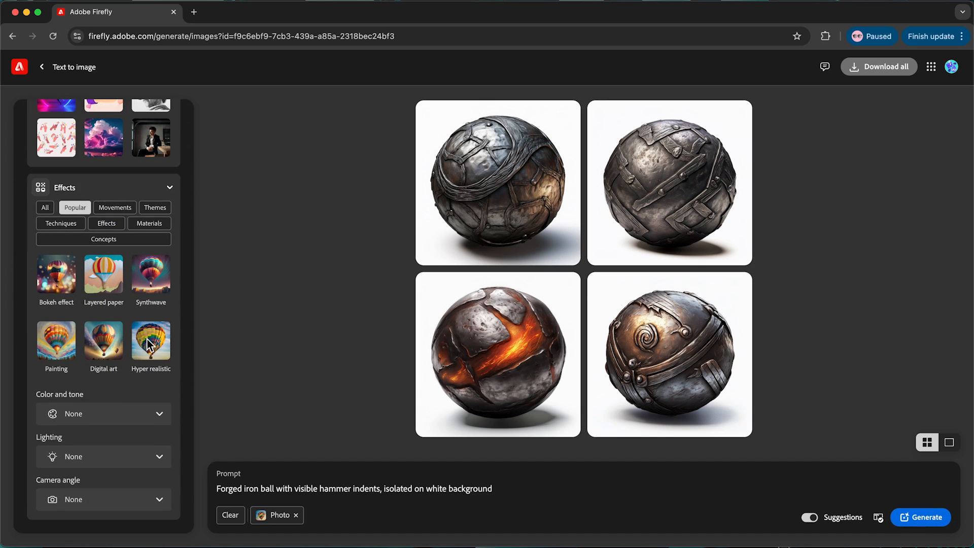
{"action": "left_click", "coordinate": [150, 340]}
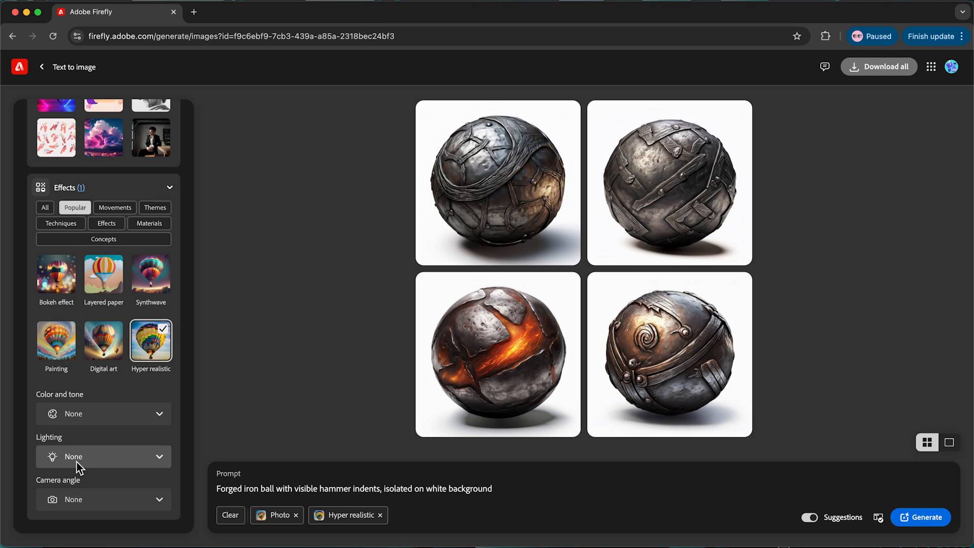
{"action": "left_click", "coordinate": [103, 457]}
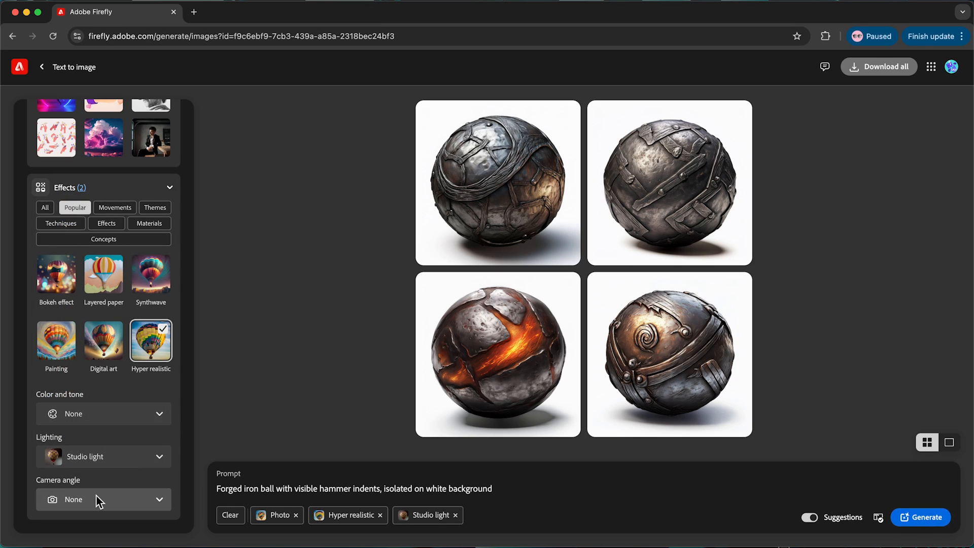
{"action": "left_click", "coordinate": [103, 499]}
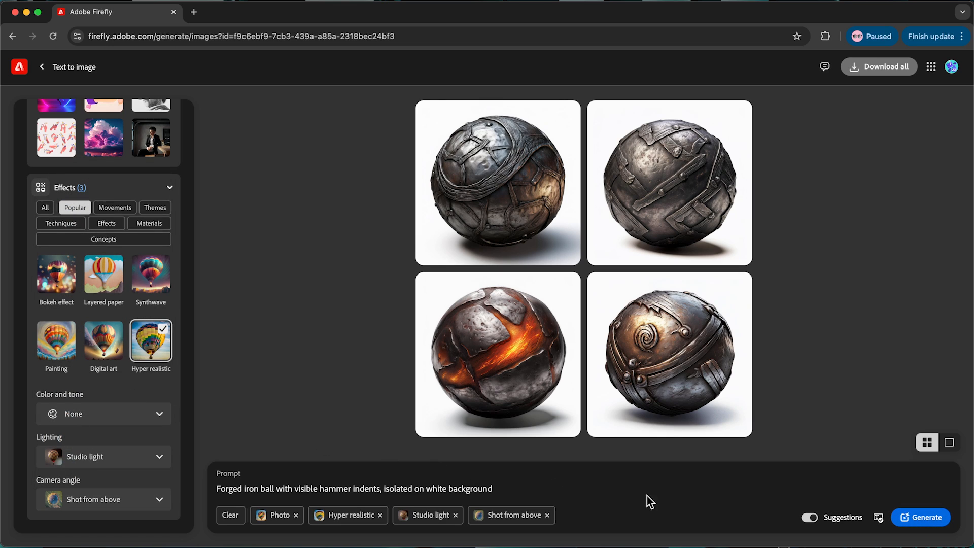
{"action": "left_click", "coordinate": [920, 518]}
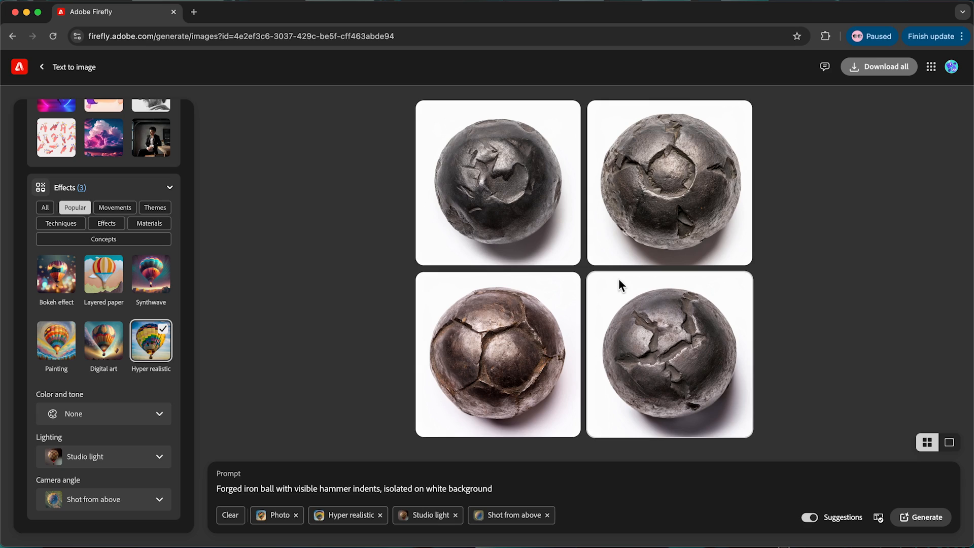
{"action": "mouse_move", "coordinate": [536, 354]}
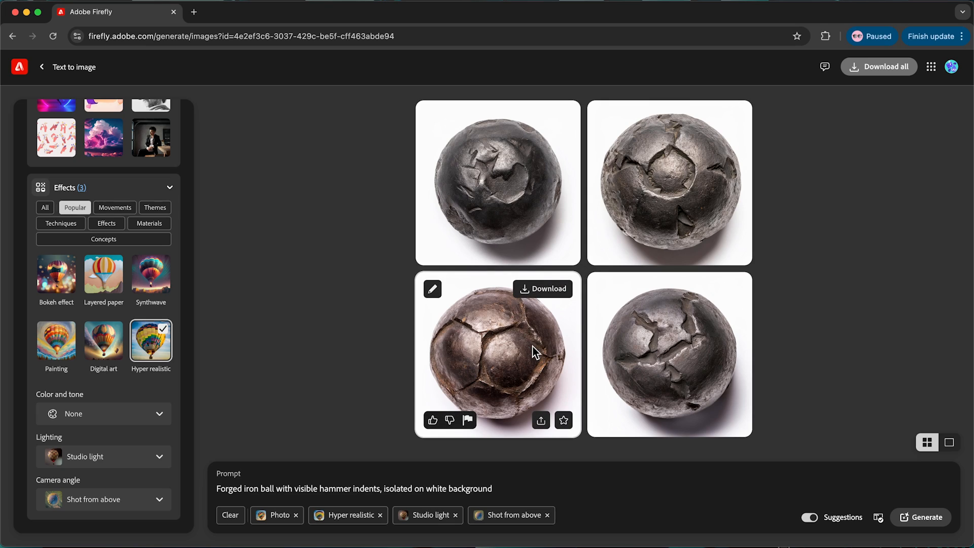
{"action": "mouse_move", "coordinate": [544, 341]}
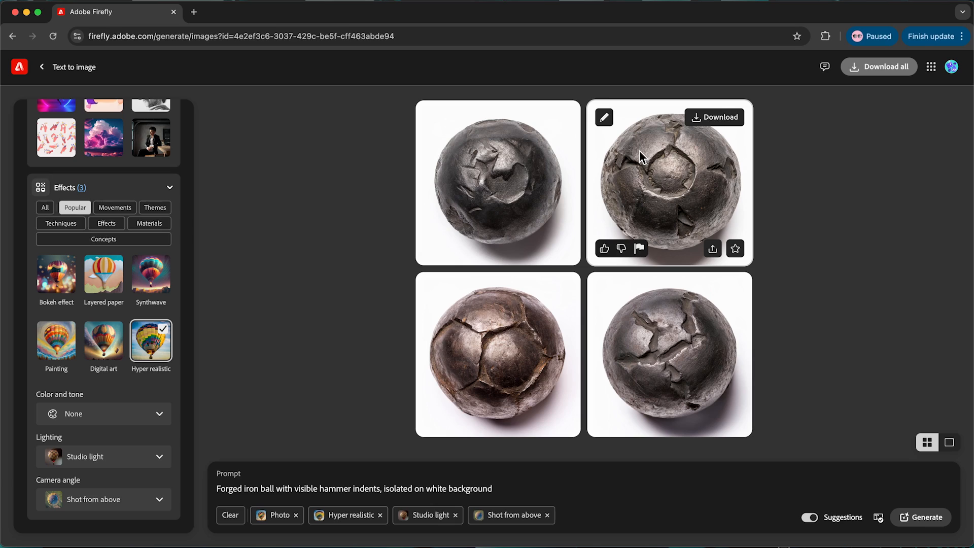
Set the top-right iron ball image as the style reference.
{"action": "left_click", "coordinate": [603, 118]}
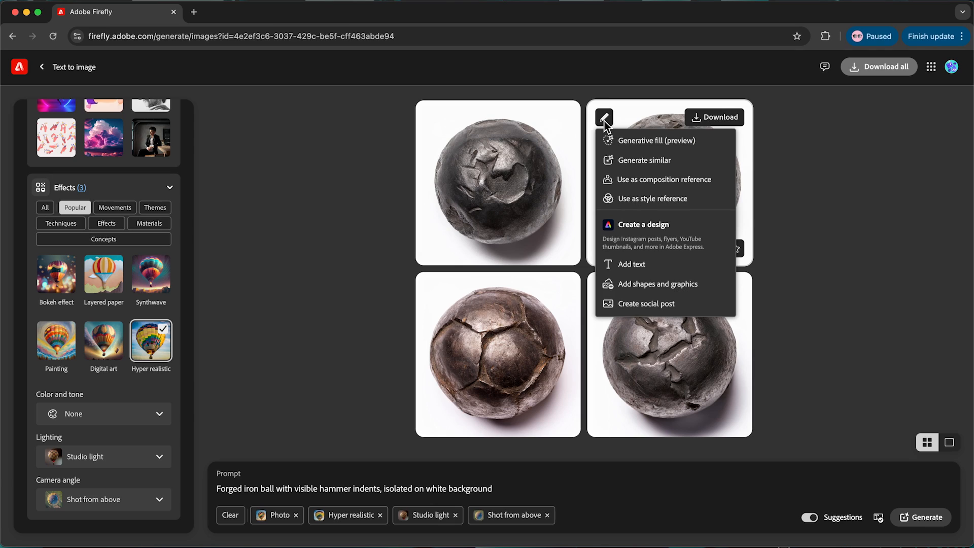
{"action": "mouse_move", "coordinate": [641, 202]}
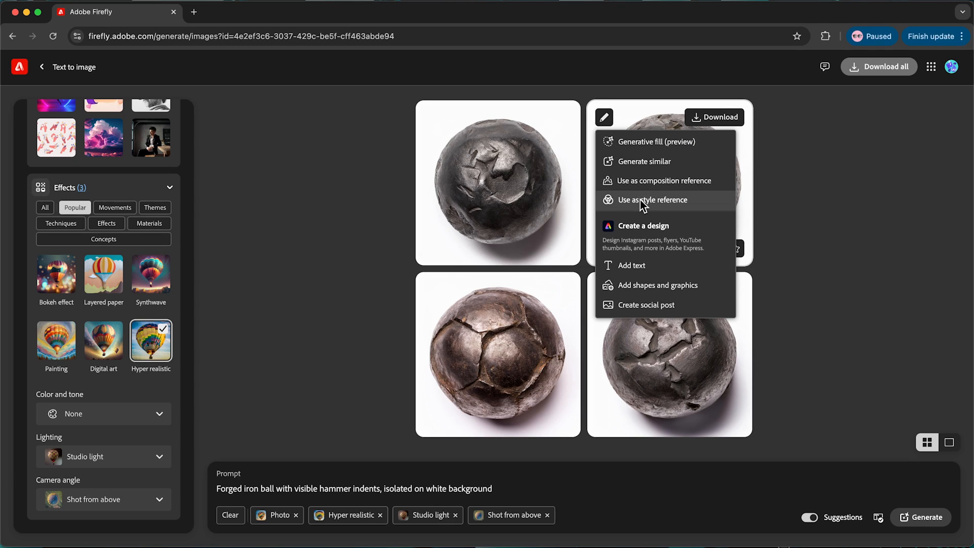
{"action": "left_click", "coordinate": [652, 200]}
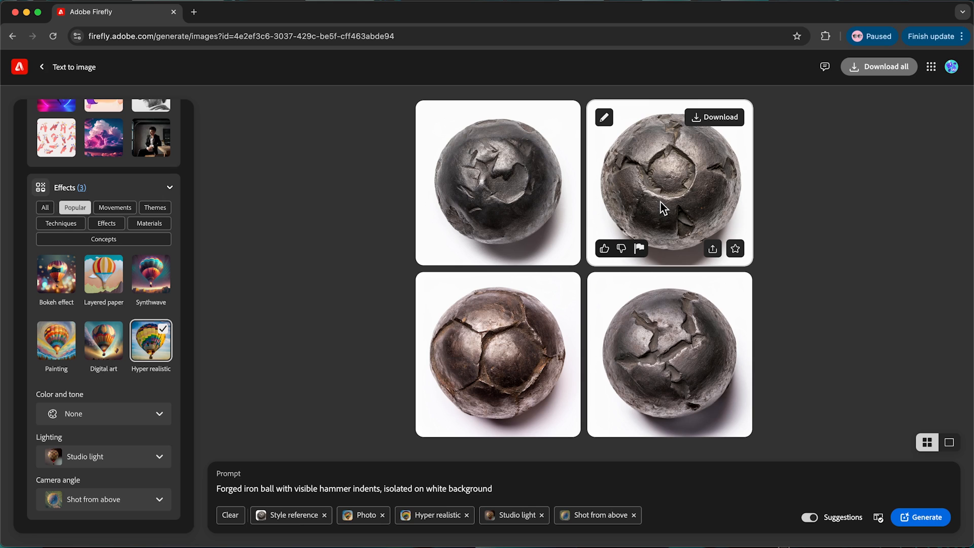
{"action": "mouse_move", "coordinate": [76, 353]}
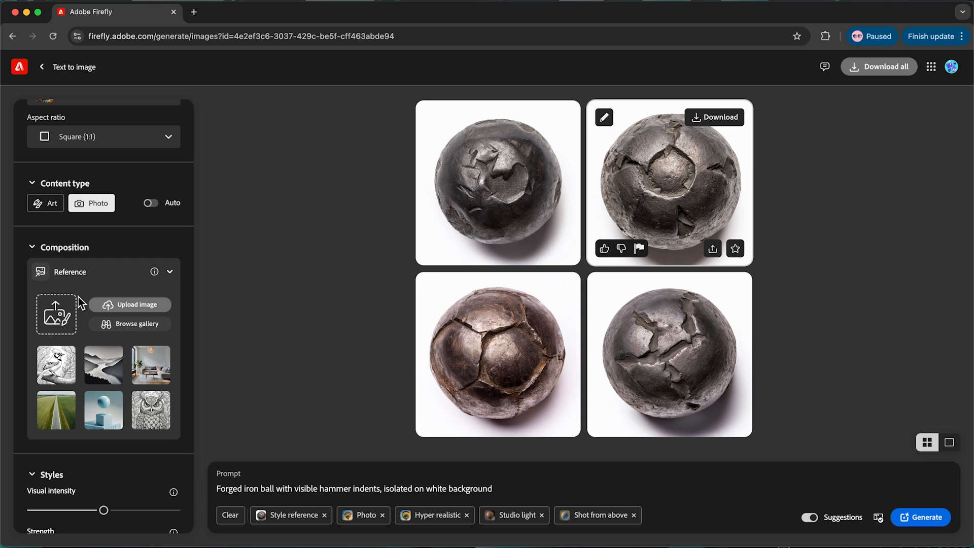
{"action": "mouse_move", "coordinate": [61, 321]}
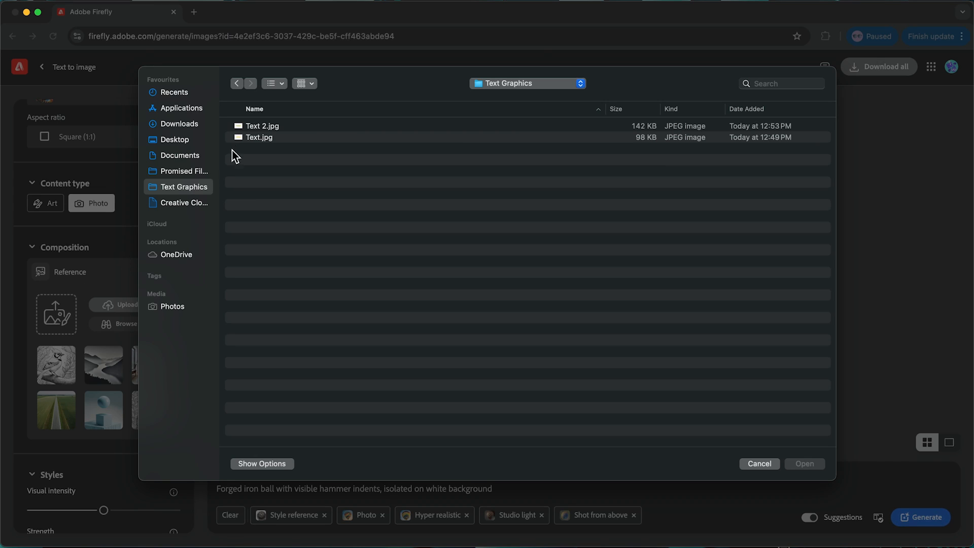
Upload Text 2.jpg as the composition reference and accept the upload rights notice.
{"action": "double_click", "coordinate": [261, 126]}
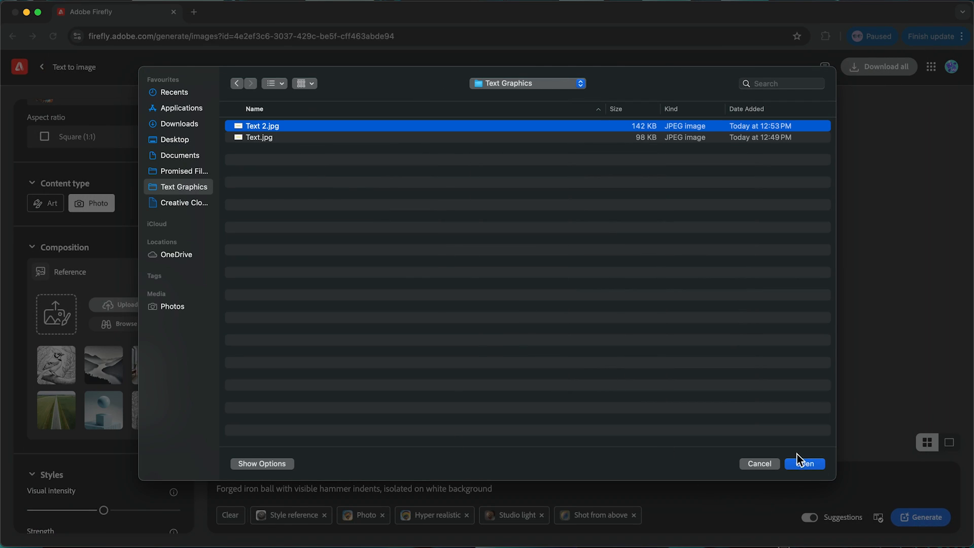
{"action": "left_click", "coordinate": [806, 464]}
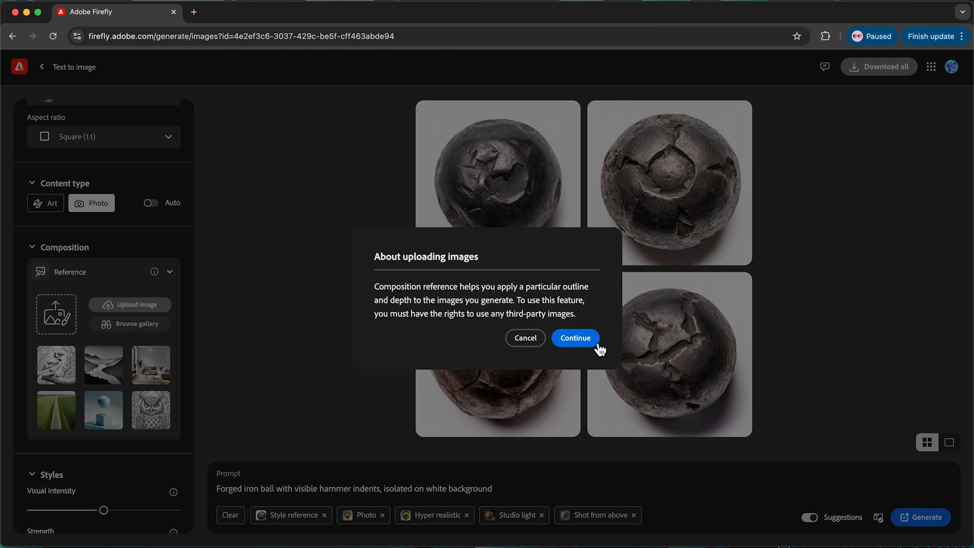
{"action": "left_click", "coordinate": [575, 338]}
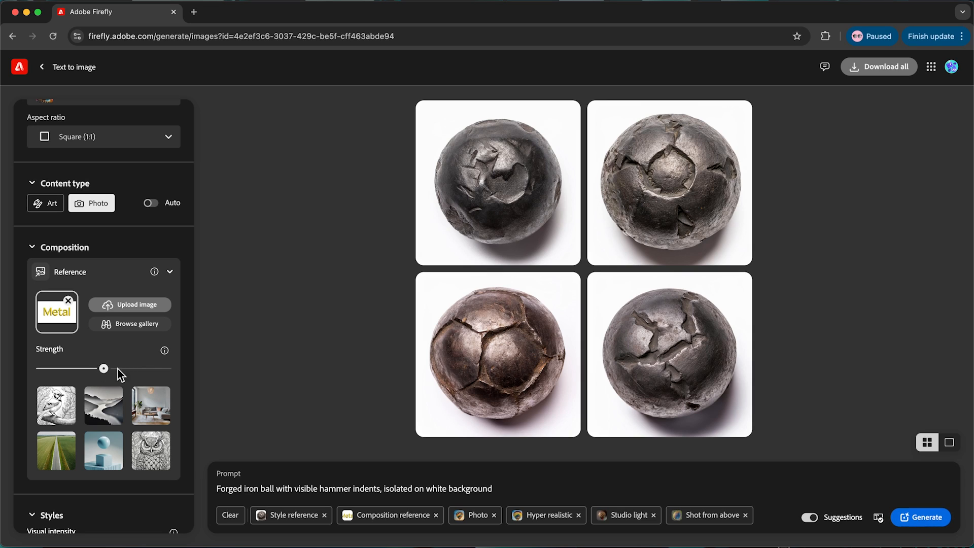
Drop style Visual intensity and Strength to minimum and set aspect ratio to Widescreen (16:9).
{"action": "scroll", "scroll_direction": "down", "scroll_amount": 3}
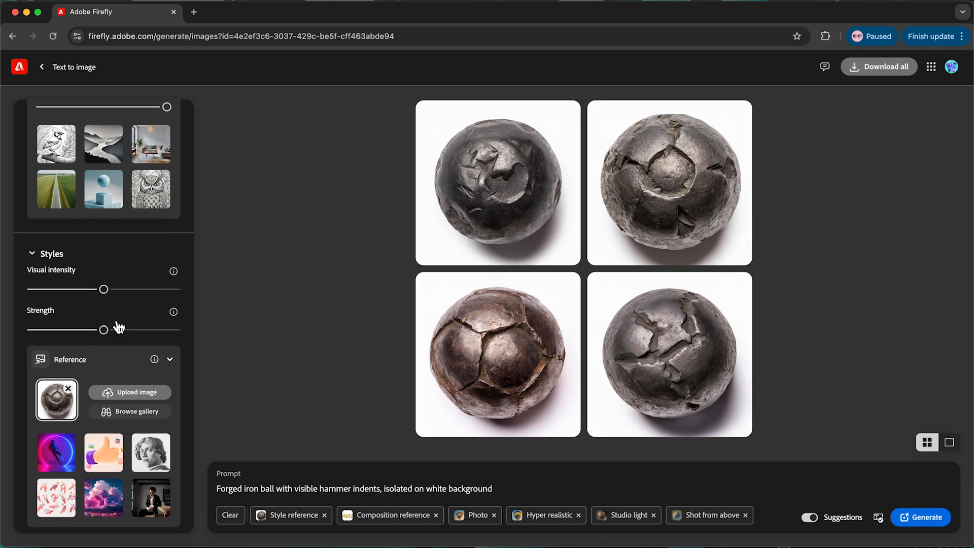
{"action": "left_click_drag", "start_coordinate": [104, 290], "coordinate": [29, 289]}
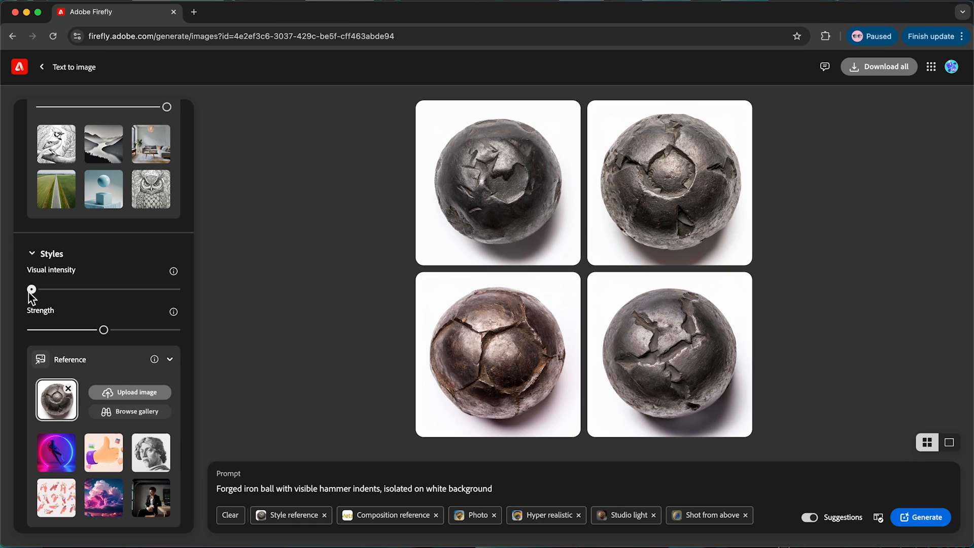
{"action": "left_click_drag", "start_coordinate": [104, 329], "coordinate": [31, 329]}
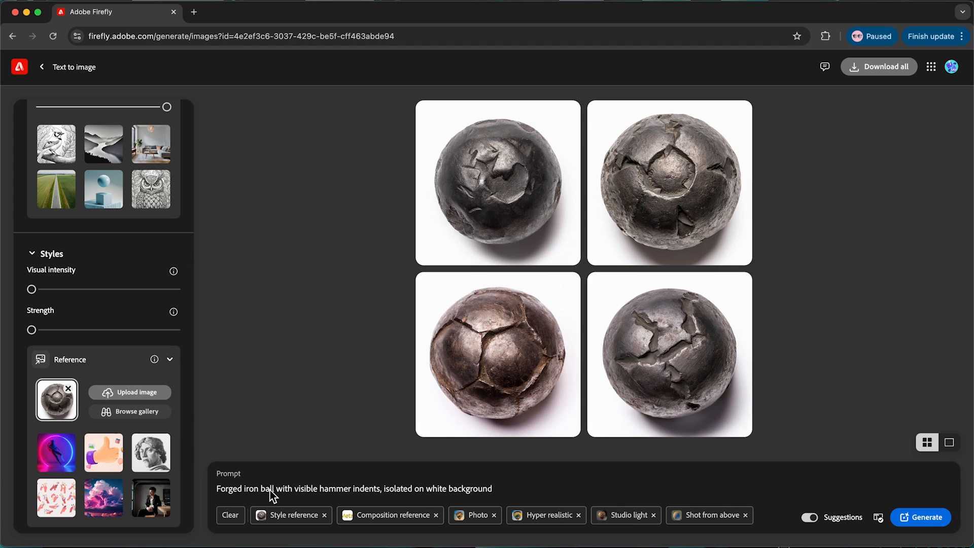
{"action": "mouse_move", "coordinate": [267, 497]}
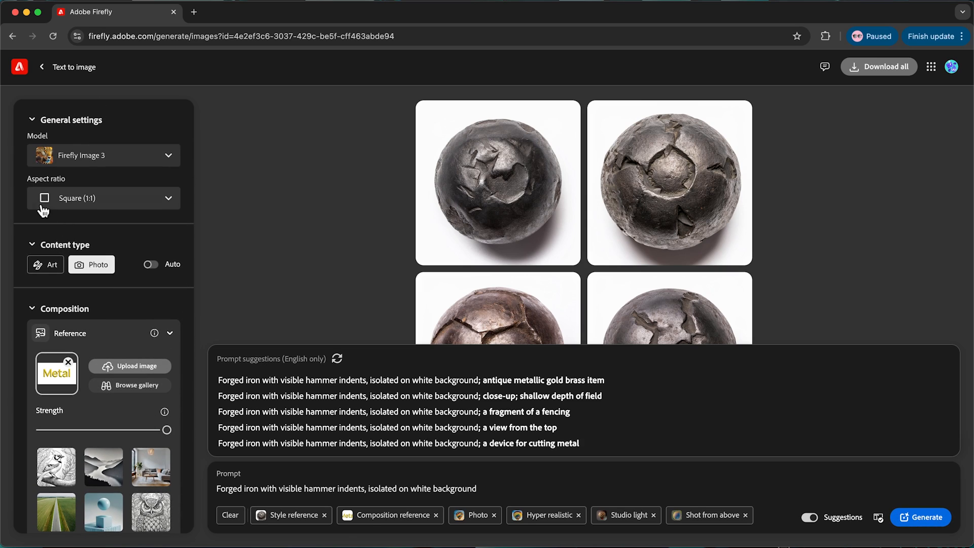
{"action": "left_click", "coordinate": [104, 199]}
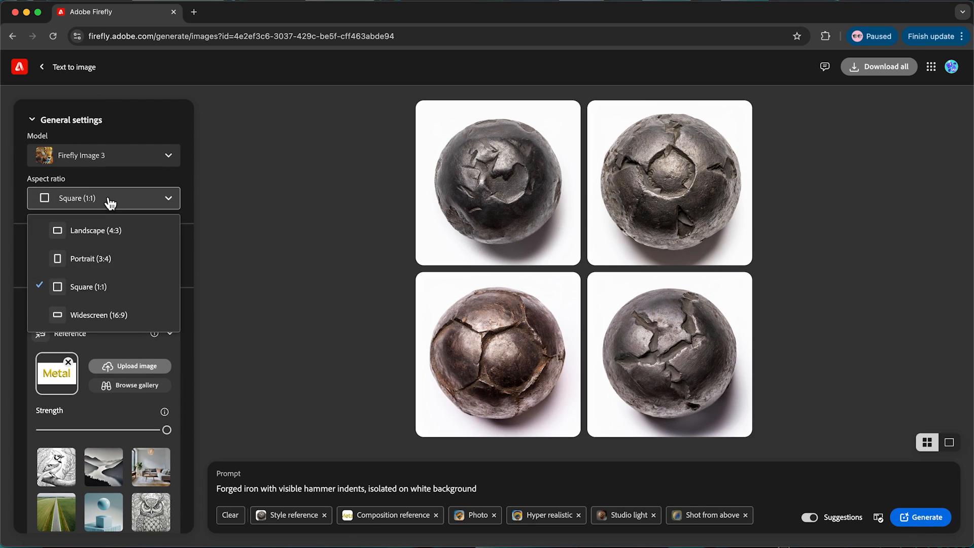
{"action": "left_click", "coordinate": [95, 315]}
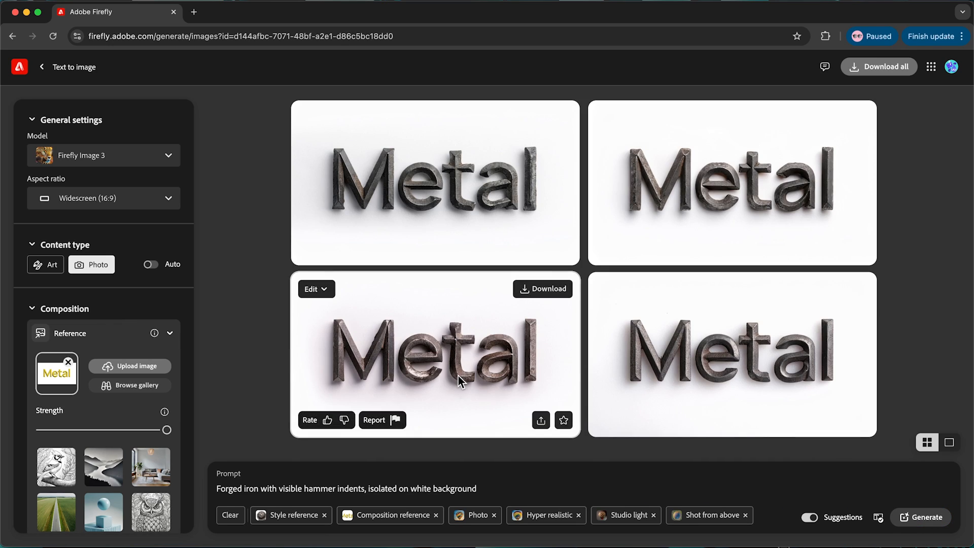
Enlarge a forged iron Metal result to inspect it, then close the preview.
{"action": "left_click", "coordinate": [460, 380]}
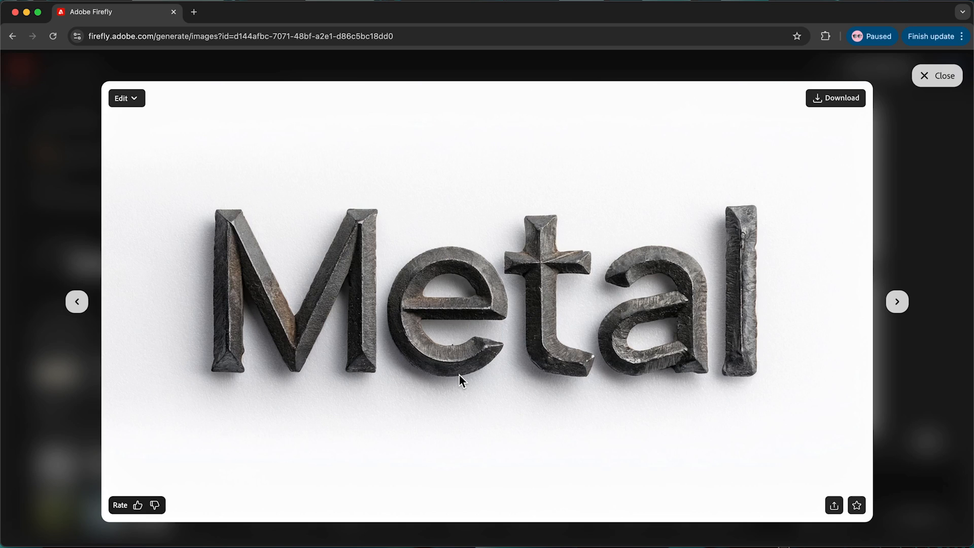
{"action": "left_click", "coordinate": [937, 75]}
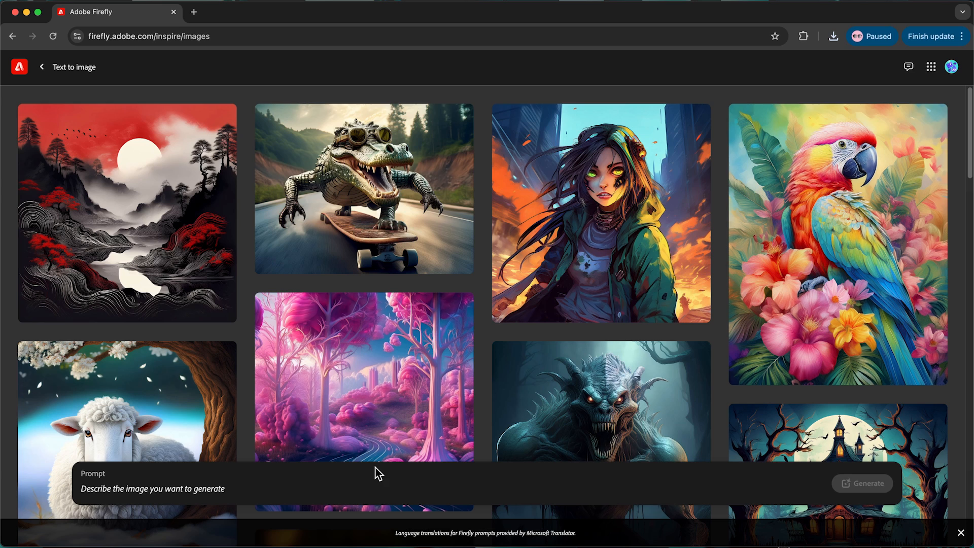
{"action": "mouse_move", "coordinate": [226, 495]}
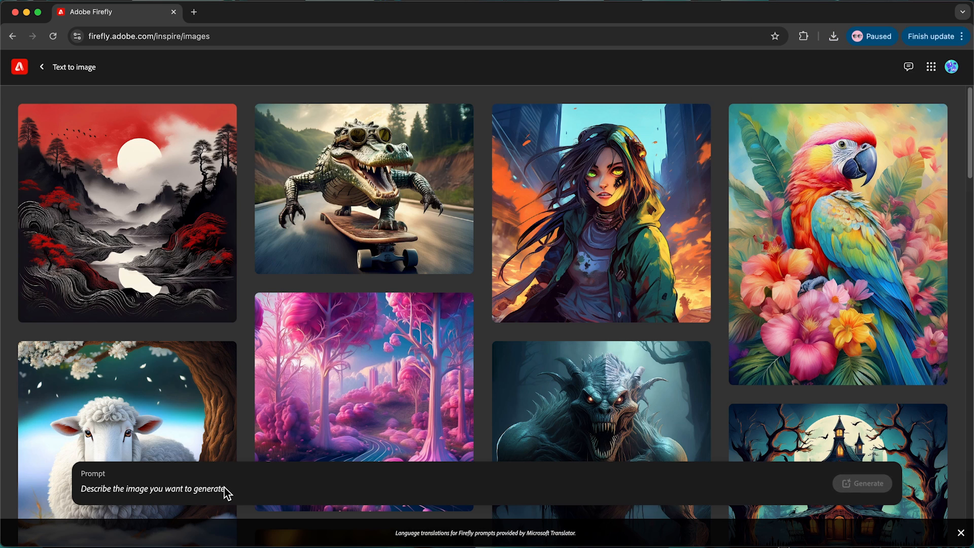
Generate and regenerate 'Rusty metal ball, corroded edging, isolated on white background' images.
{"action": "type", "text": "Rusty metal ball, corroded edging, isolated on white background"}
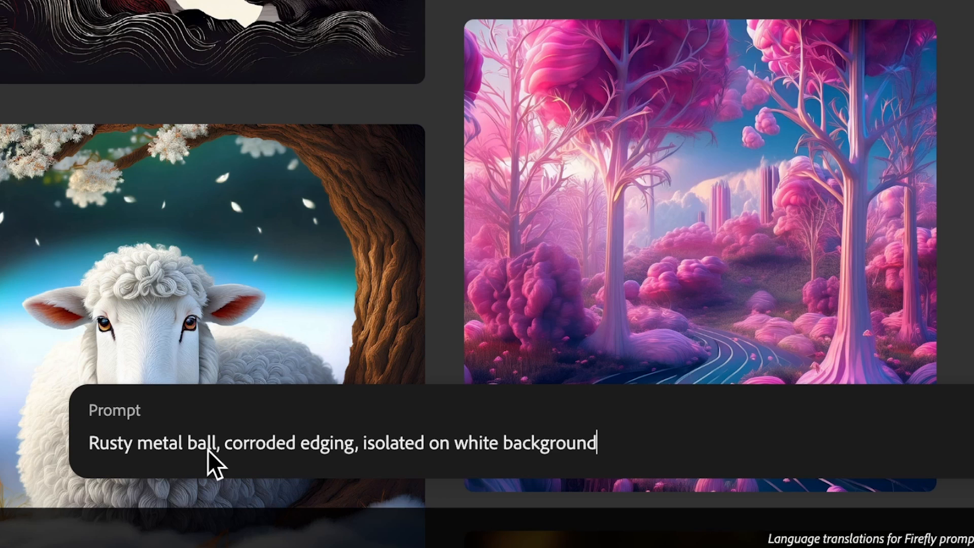
{"action": "mouse_move", "coordinate": [443, 462]}
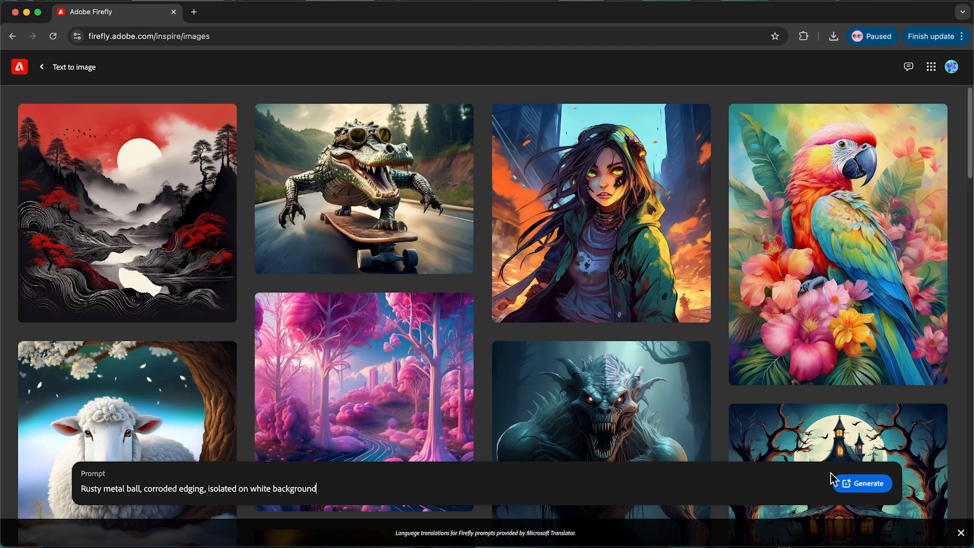
{"action": "left_click", "coordinate": [869, 483]}
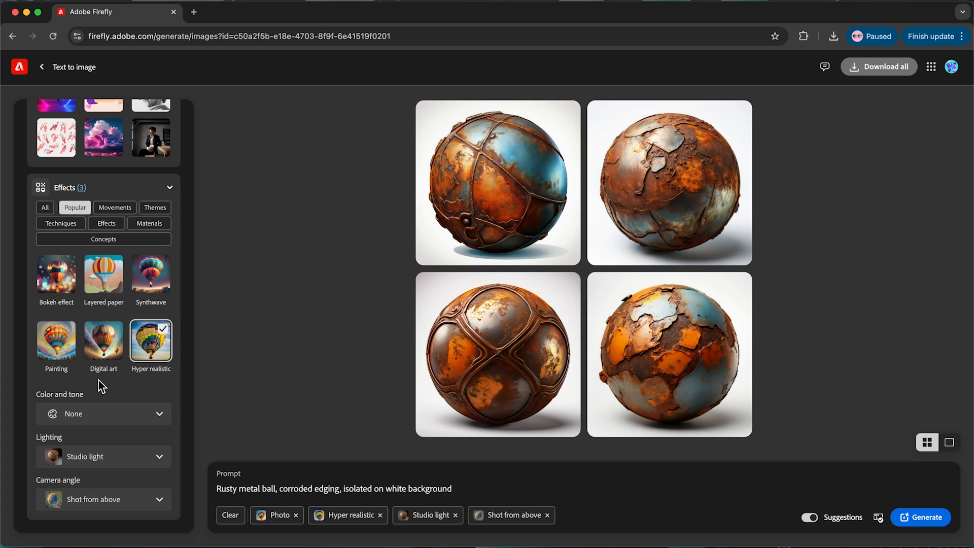
{"action": "left_click", "coordinate": [925, 517]}
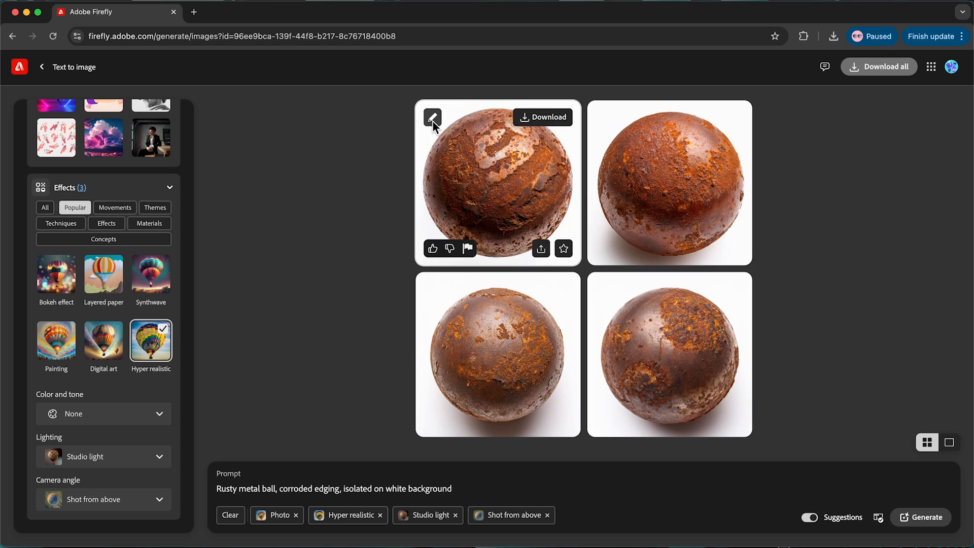
Use the first rusty ball as style reference at minimum influence with Widescreen (16:9) output.
{"action": "left_click", "coordinate": [432, 116]}
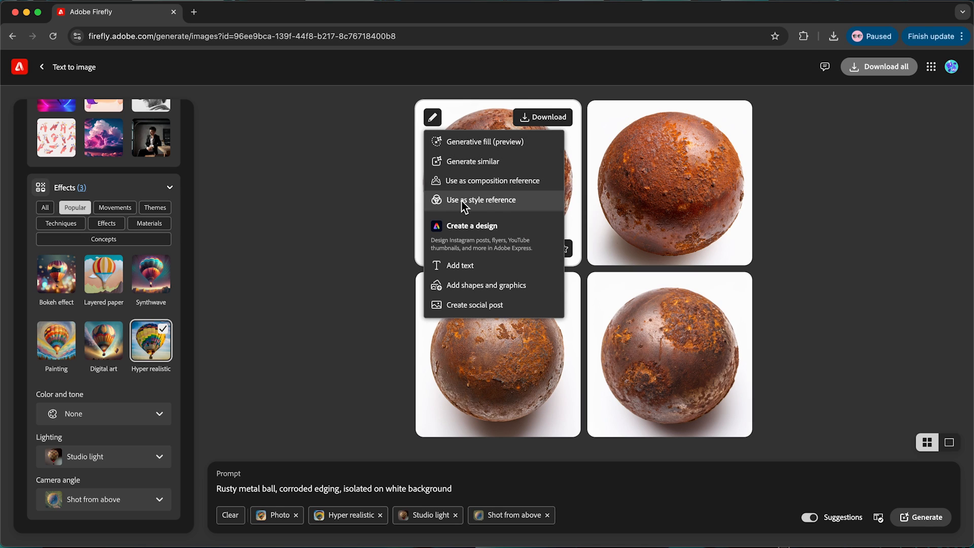
{"action": "left_click", "coordinate": [481, 200]}
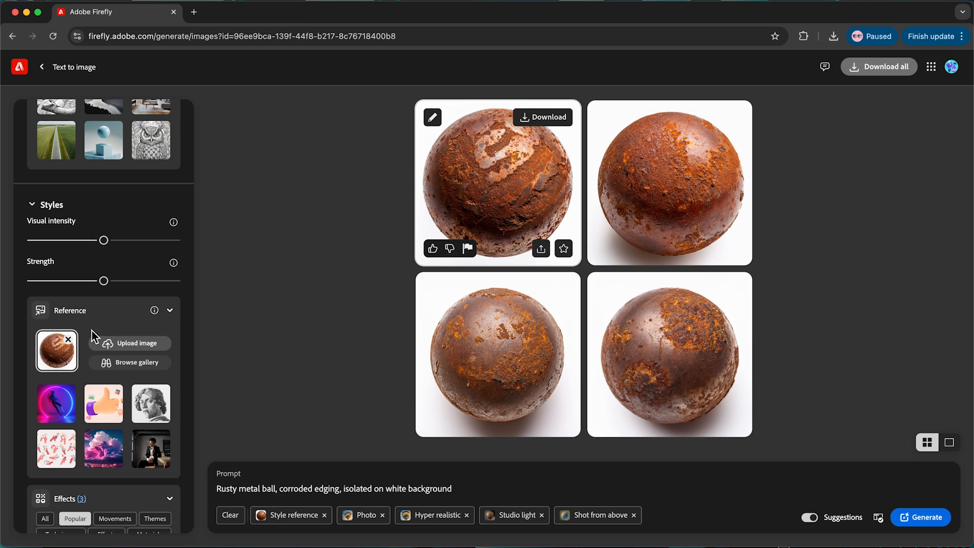
{"action": "left_click_drag", "start_coordinate": [104, 282], "coordinate": [31, 289]}
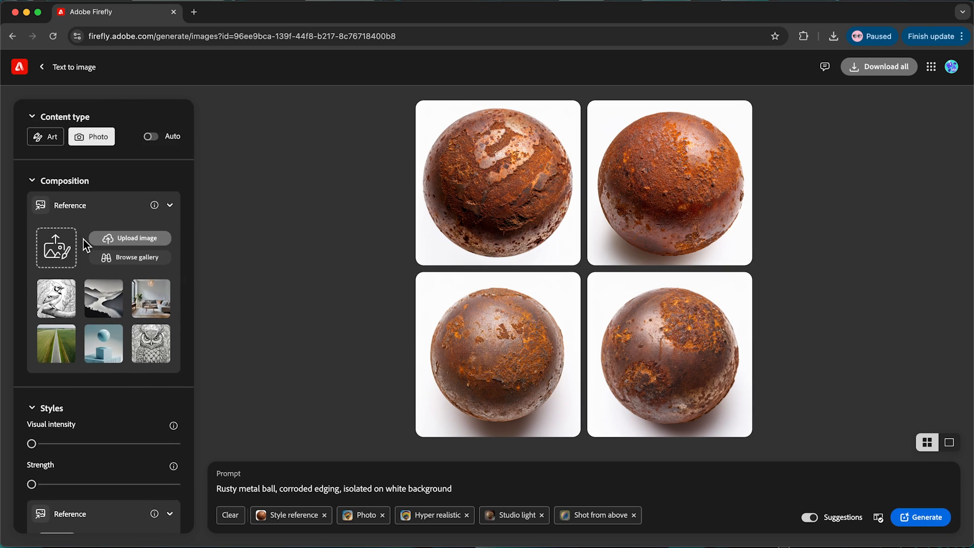
{"action": "left_click", "coordinate": [103, 198]}
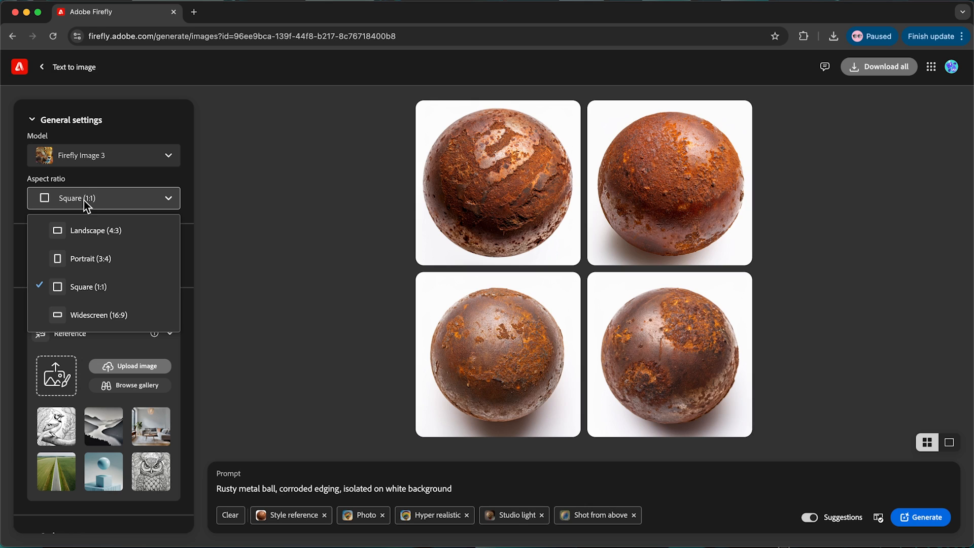
{"action": "left_click", "coordinate": [95, 314]}
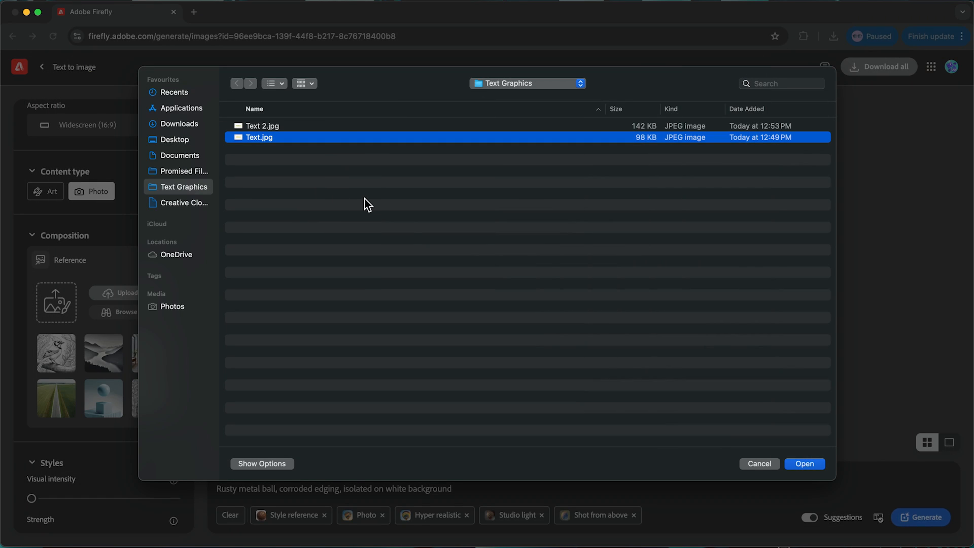
Use Text.jpg as composition reference at maximum strength and remove 'ball' from the rusty prompt.
{"action": "left_click", "coordinate": [805, 464]}
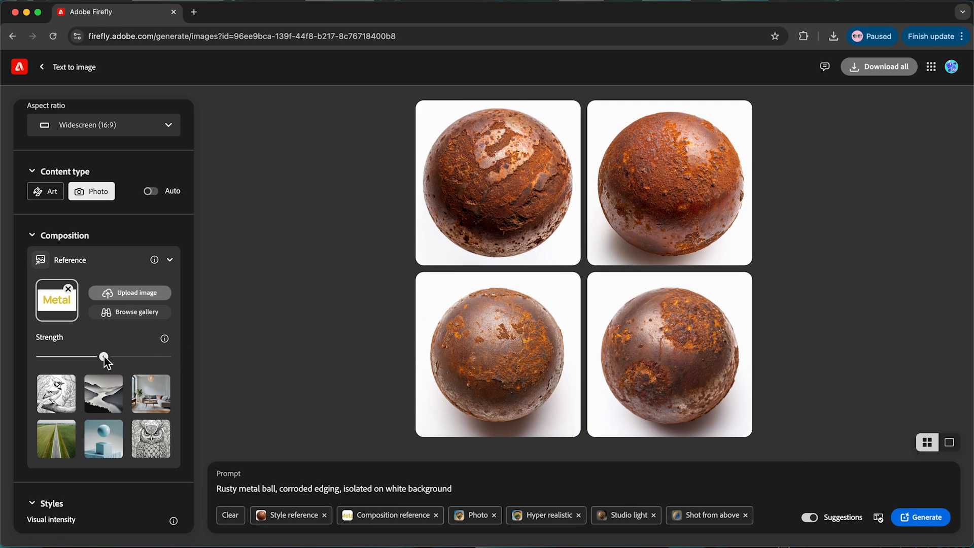
{"action": "left_click_drag", "start_coordinate": [104, 356], "coordinate": [166, 356]}
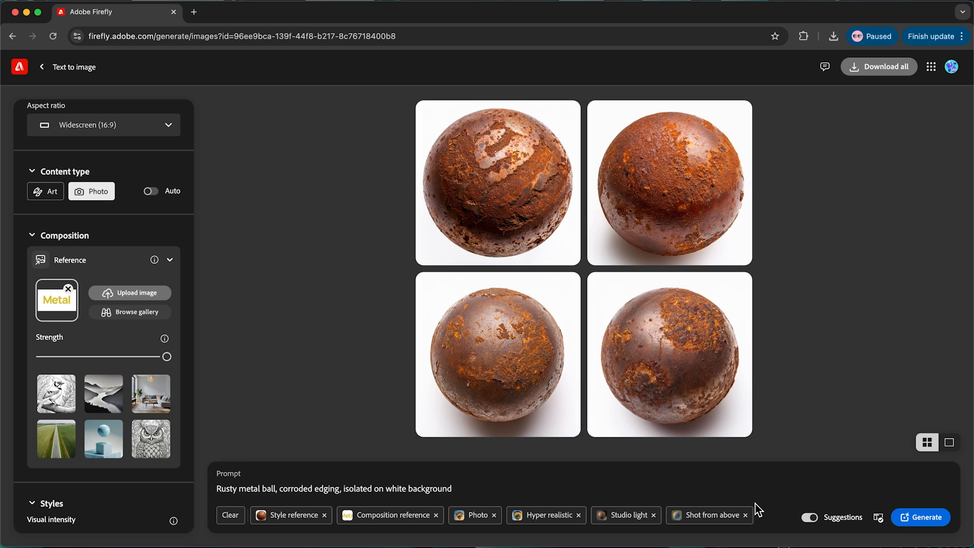
{"action": "double_click", "coordinate": [270, 488]}
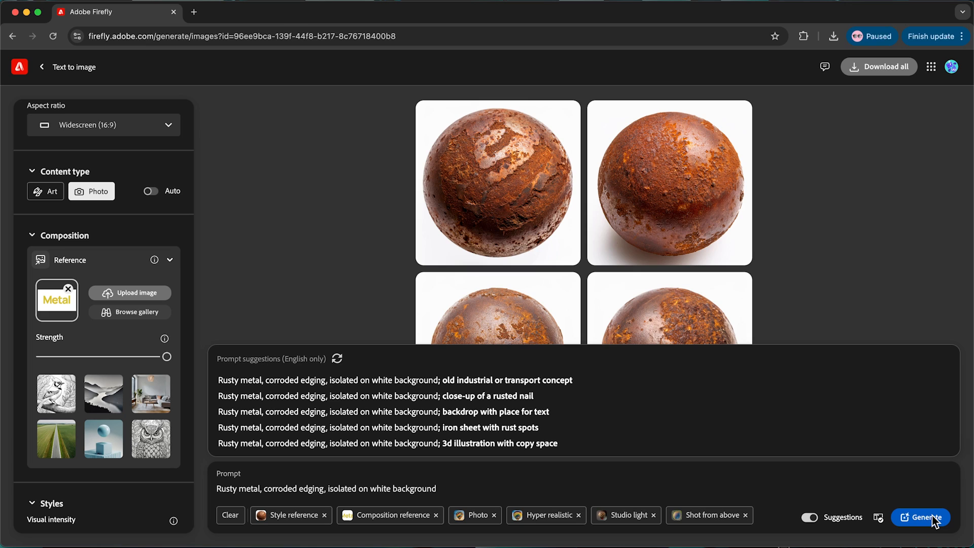
Generate the rusty corroded 'Metal' images and enlarge one result.
{"action": "left_click", "coordinate": [925, 516]}
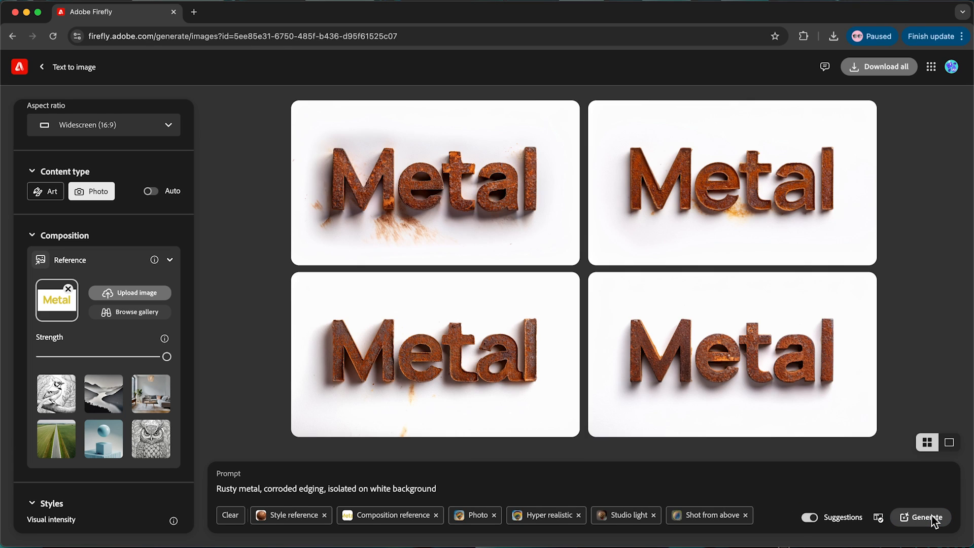
{"action": "left_click", "coordinate": [731, 353]}
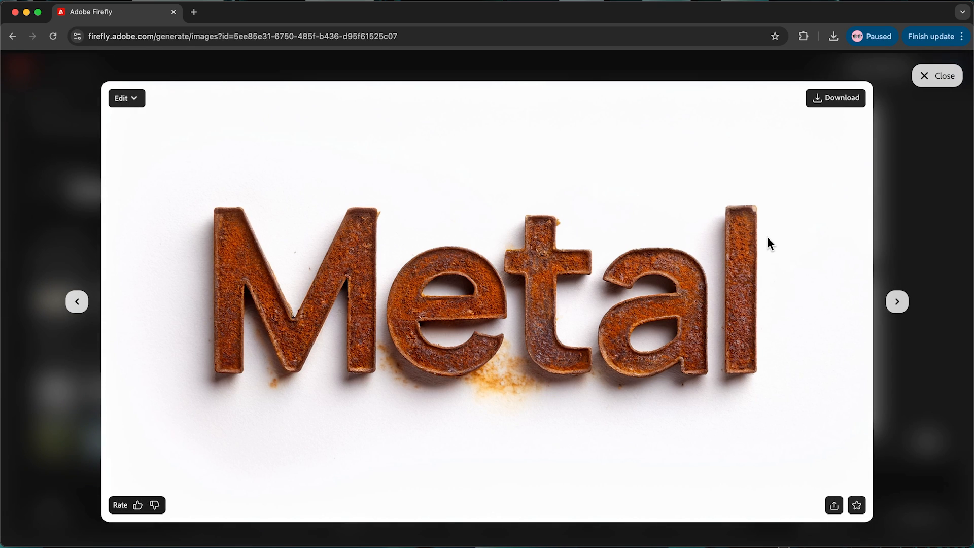